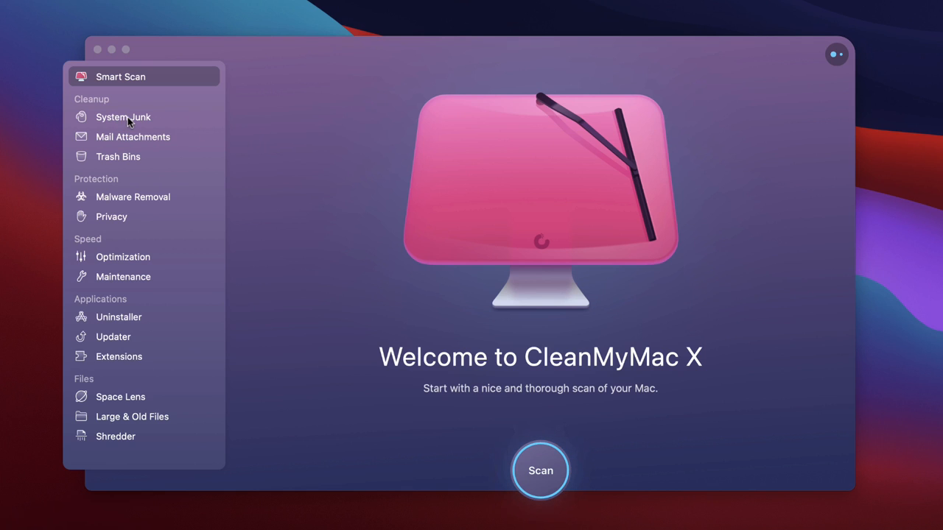
Step: Run a System Junk scan, which finds 1.21 GB with 67.3 MB smart-selected
{"action": "left_click", "coordinate": [124, 117]}
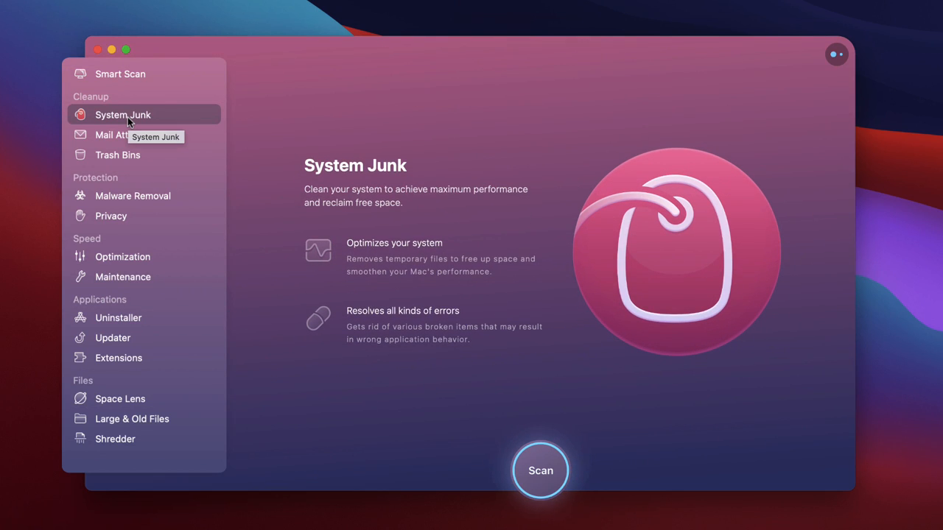
{"action": "mouse_move", "coordinate": [490, 374]}
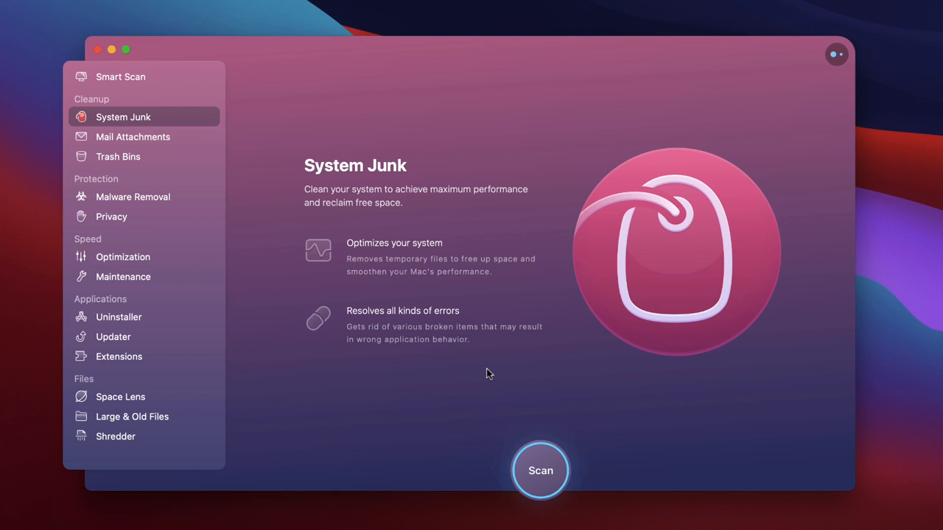
{"action": "left_click", "coordinate": [540, 471]}
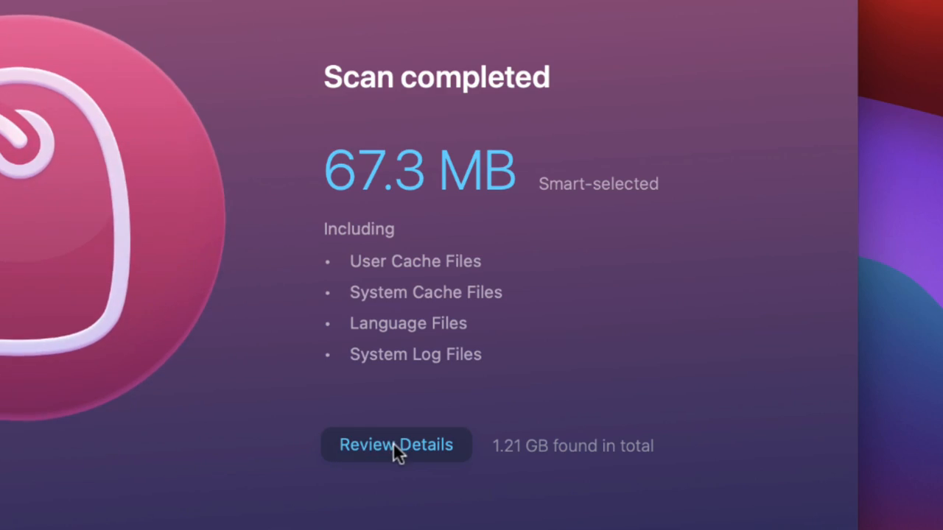
Step: Open the System Junk details list, including the unselected Universal Binaries
{"action": "left_click", "coordinate": [397, 445]}
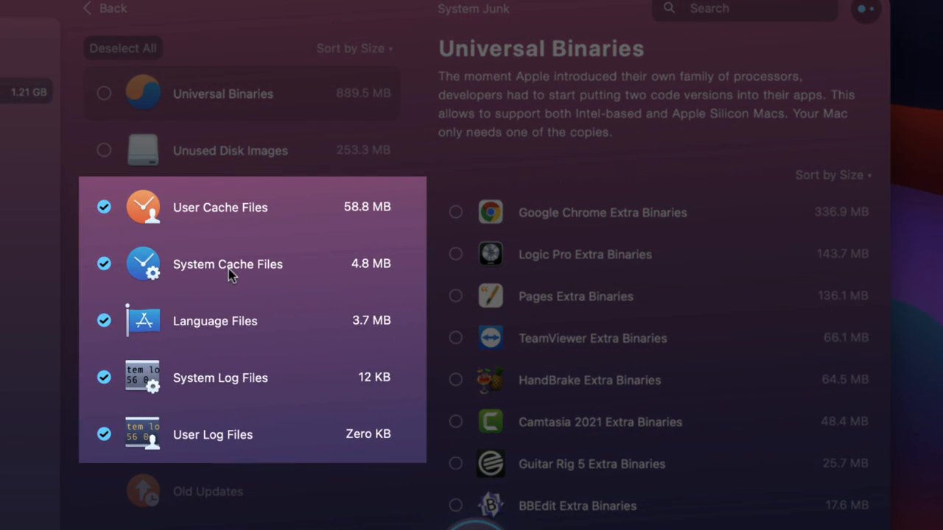
{"action": "mouse_move", "coordinate": [226, 408]}
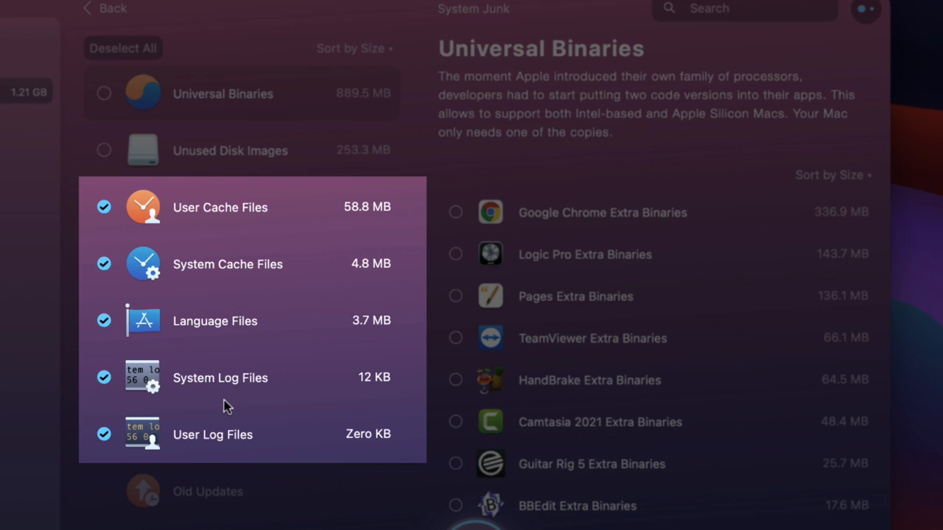
{"action": "mouse_move", "coordinate": [224, 256]}
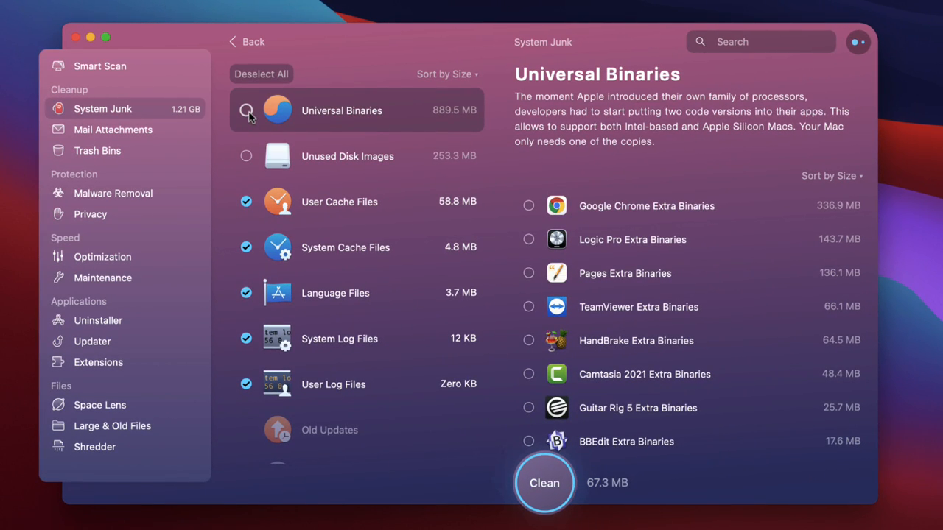
Step: Select Chrome, Logic Pro and Camtasia 2021 extra binaries and clean 596.3 MB of junk
{"action": "left_click", "coordinate": [246, 109]}
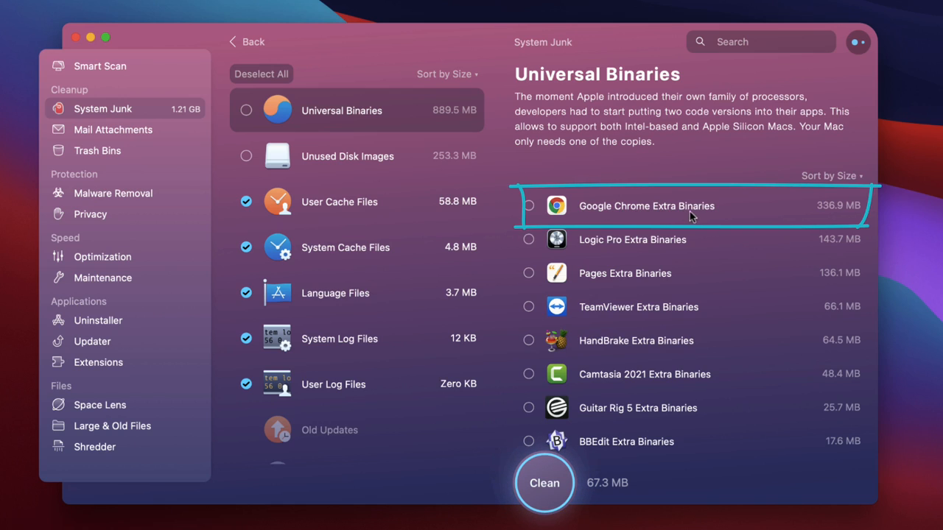
{"action": "mouse_move", "coordinate": [836, 217]}
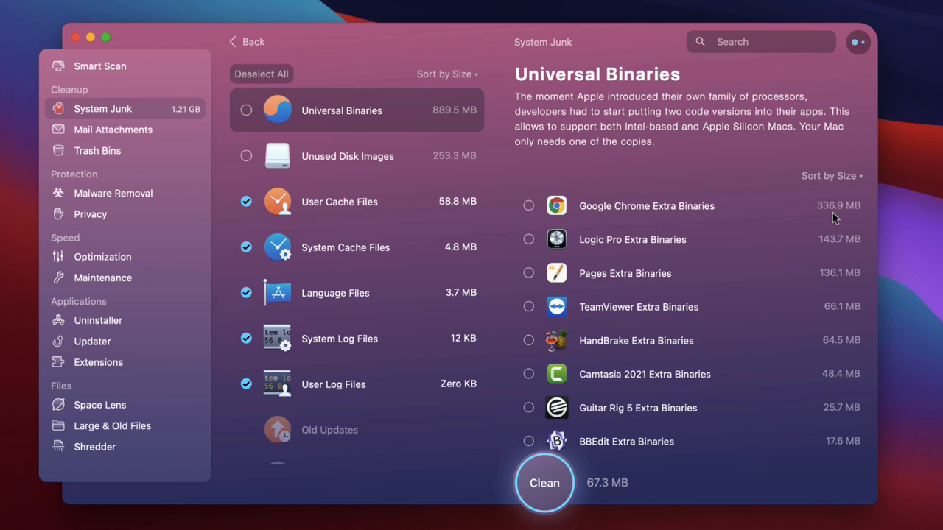
{"action": "mouse_move", "coordinate": [575, 204]}
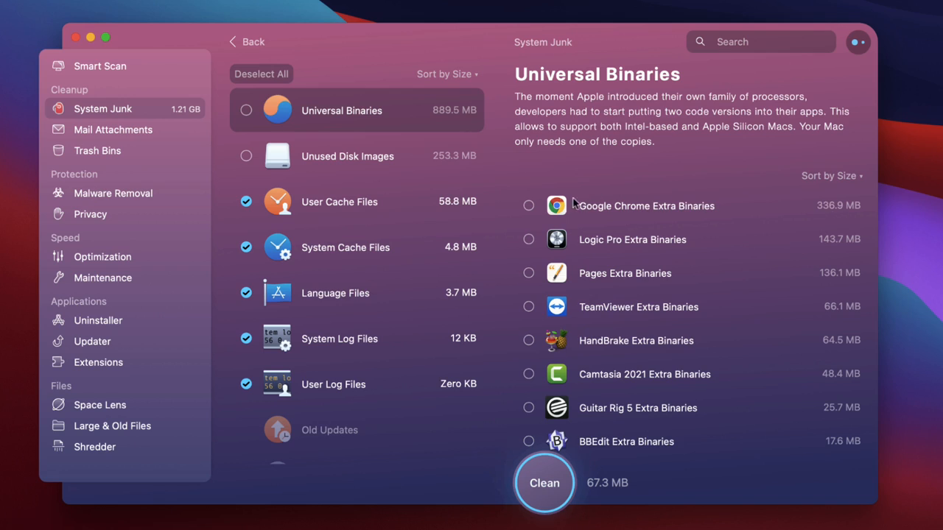
{"action": "left_click", "coordinate": [529, 205]}
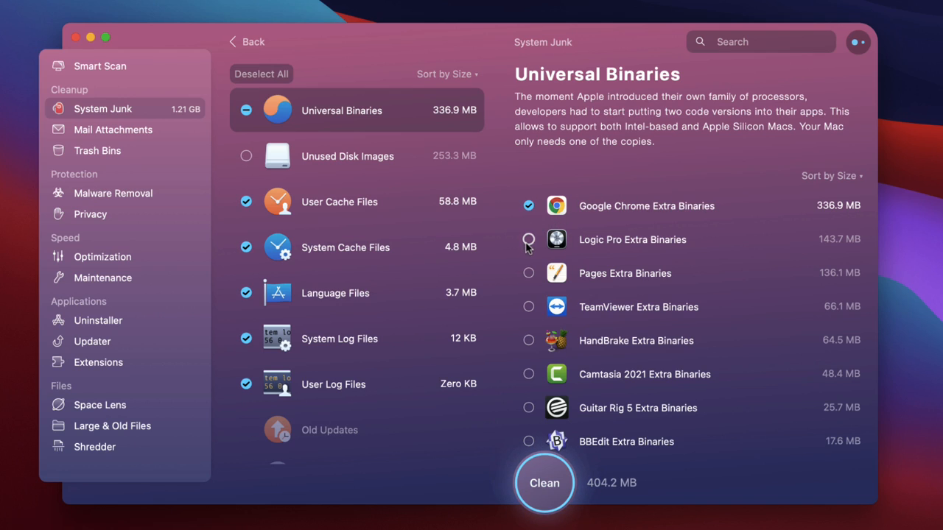
{"action": "left_click", "coordinate": [528, 239]}
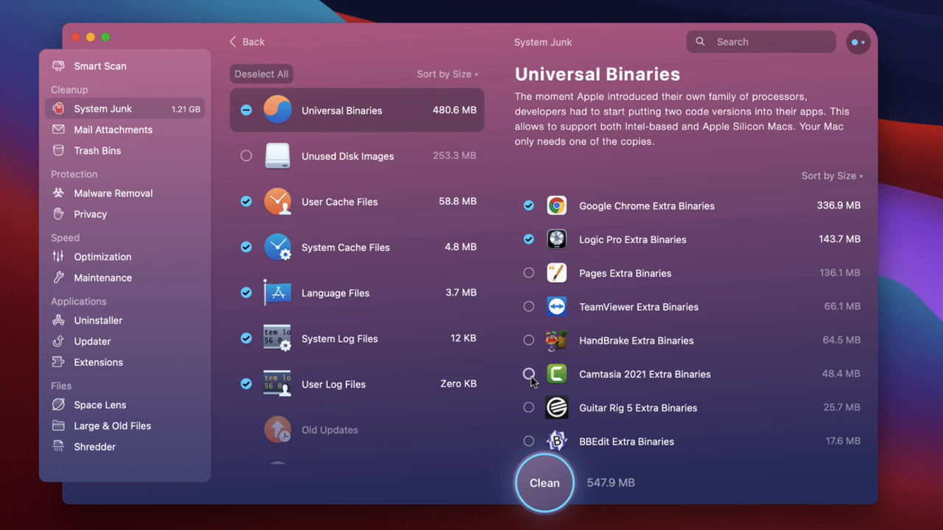
{"action": "left_click", "coordinate": [528, 374]}
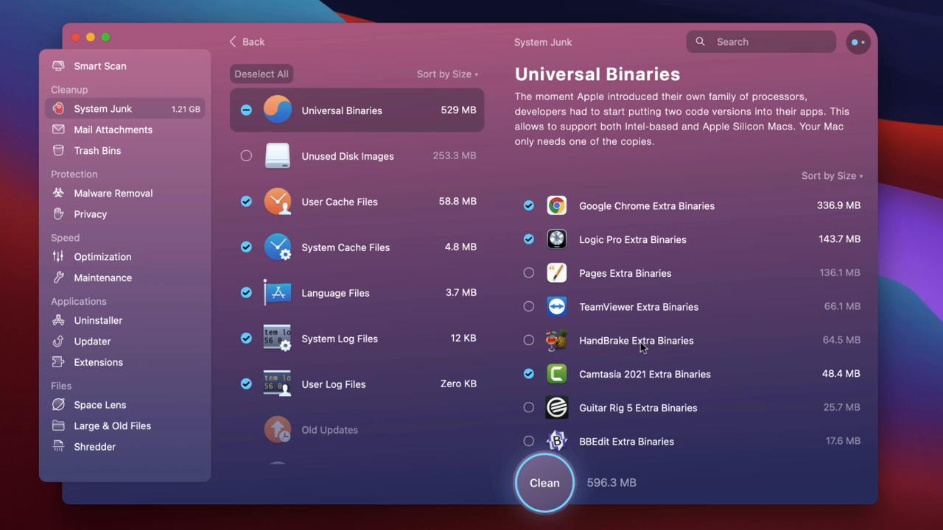
{"action": "mouse_move", "coordinate": [580, 441]}
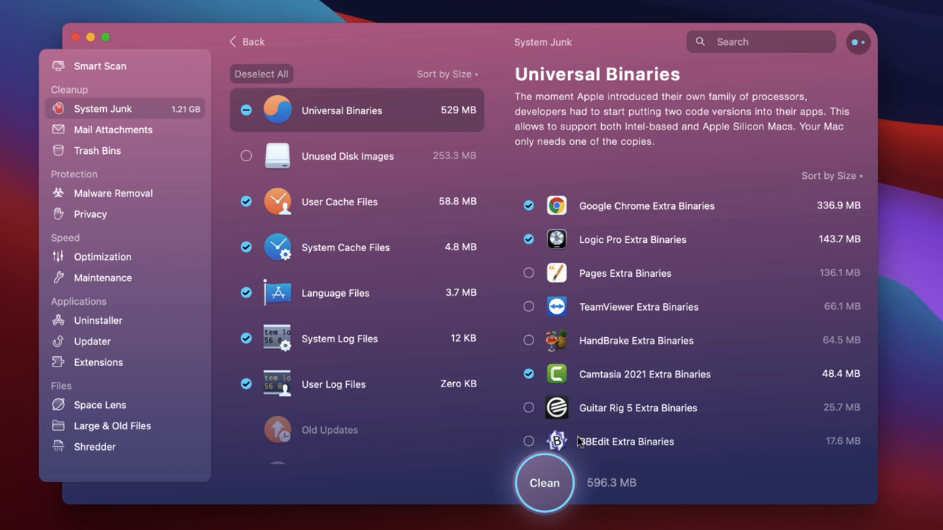
{"action": "left_click", "coordinate": [544, 483]}
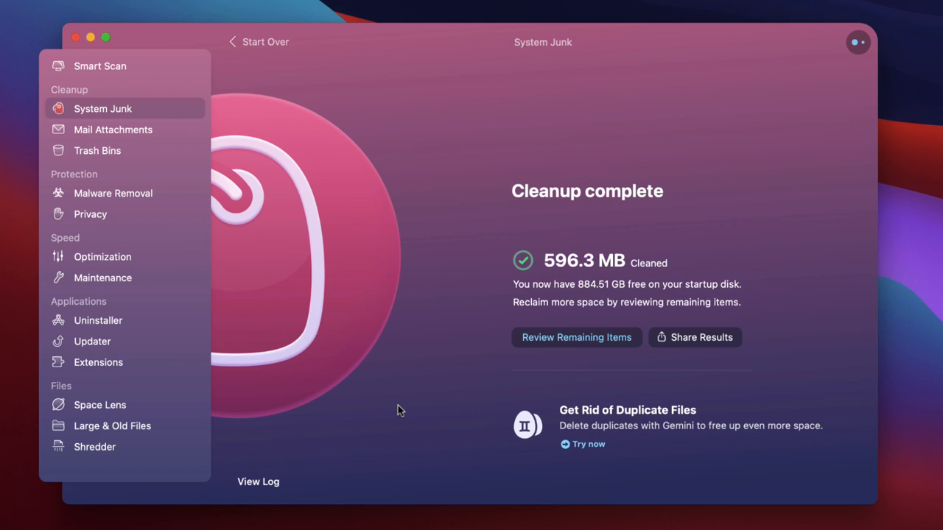
{"action": "left_click", "coordinate": [857, 42]}
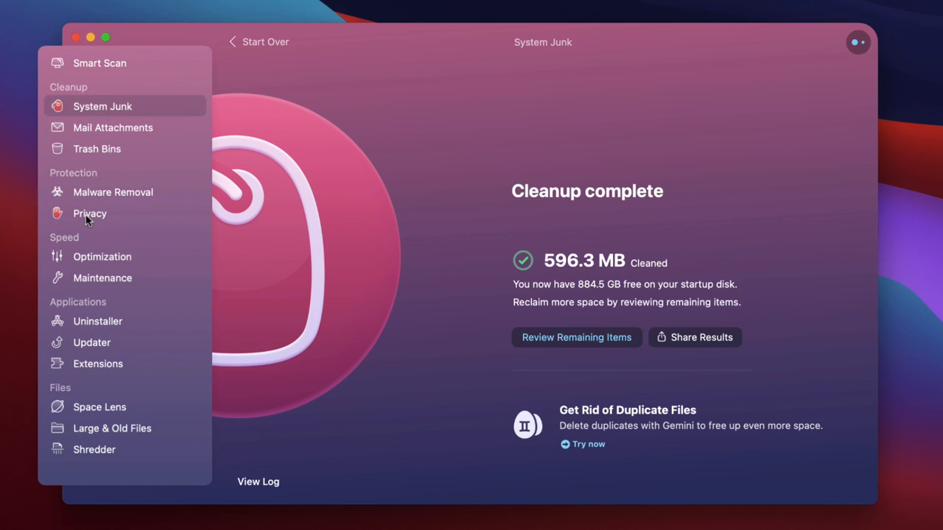
Step: Run a Privacy scan finding 440 items across permissions, browsers, recent items and Wi-Fi
{"action": "left_click", "coordinate": [89, 213]}
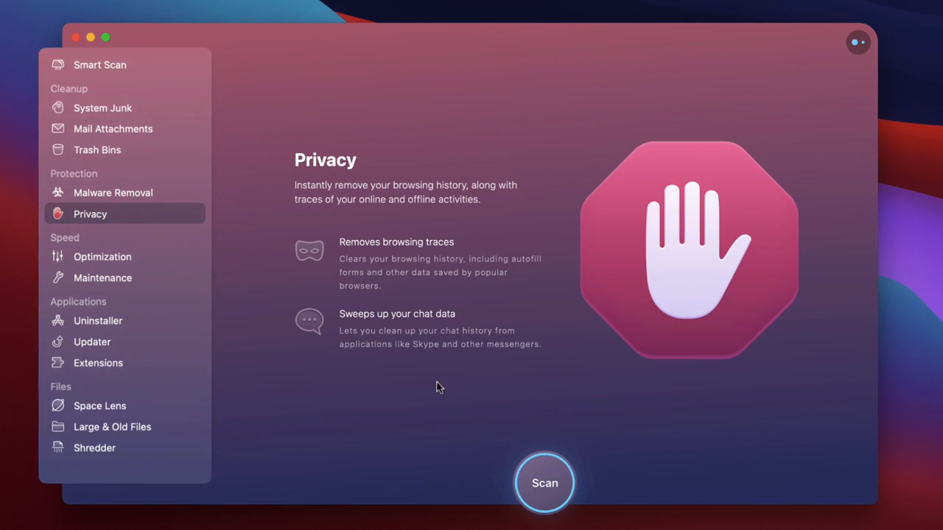
{"action": "left_click", "coordinate": [545, 483]}
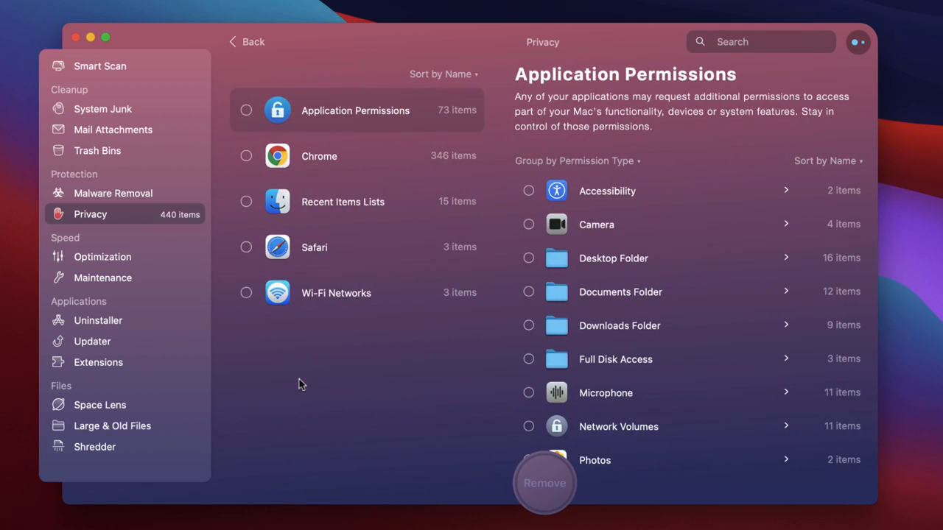
{"action": "mouse_move", "coordinate": [309, 164]}
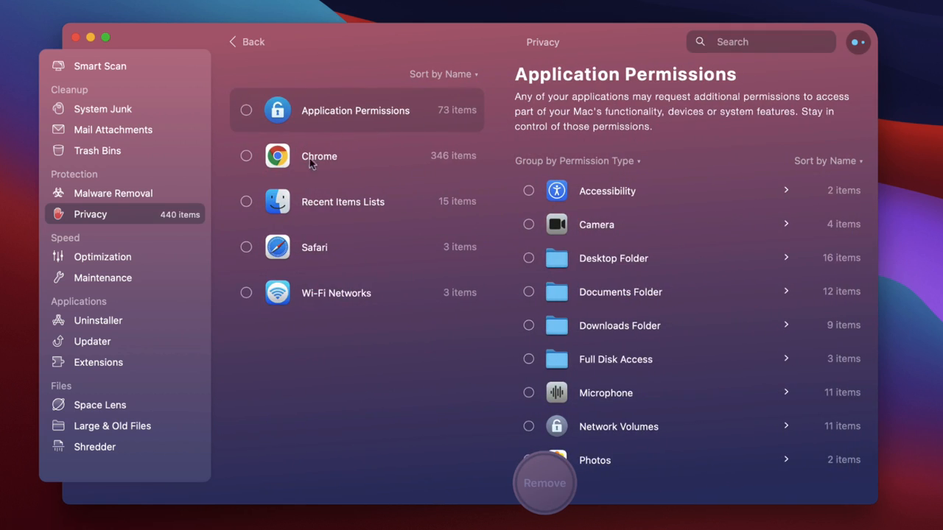
{"action": "mouse_move", "coordinate": [391, 255]}
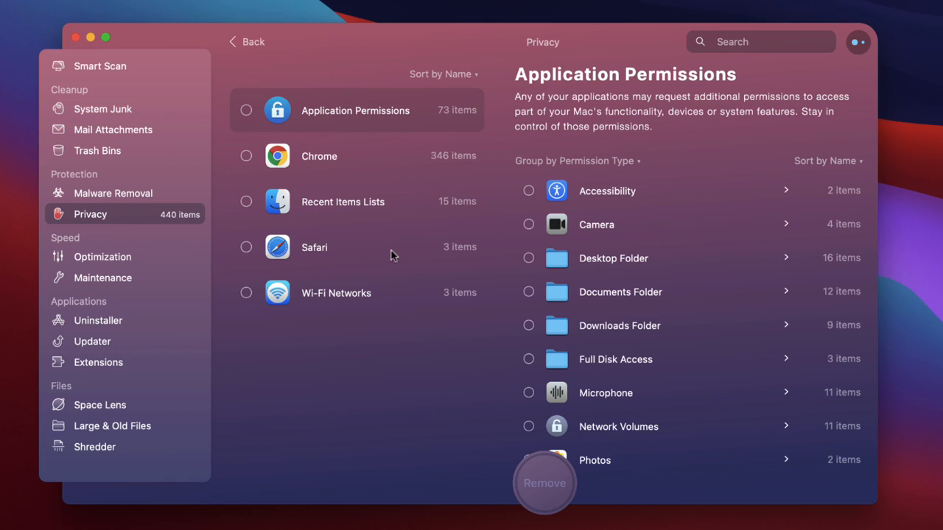
{"action": "mouse_move", "coordinate": [339, 118]}
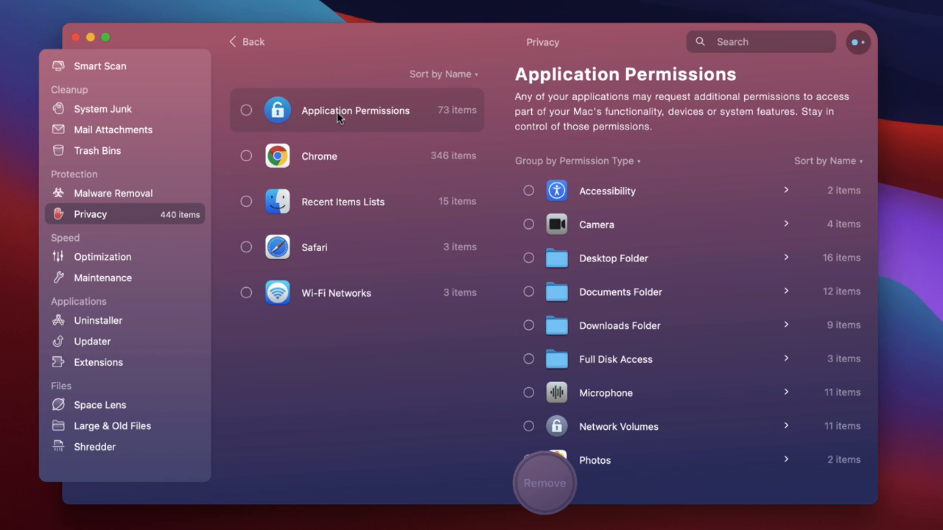
{"action": "mouse_move", "coordinate": [639, 412]}
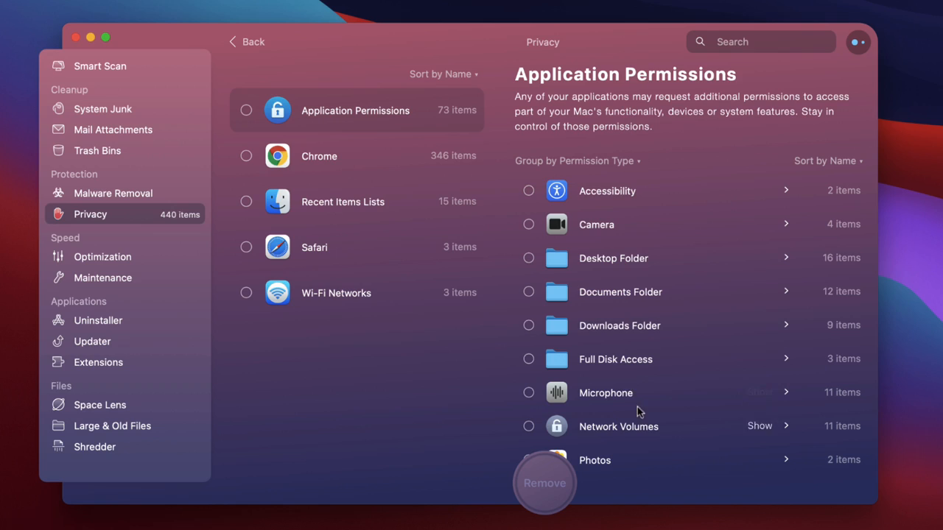
{"action": "mouse_move", "coordinate": [593, 270]}
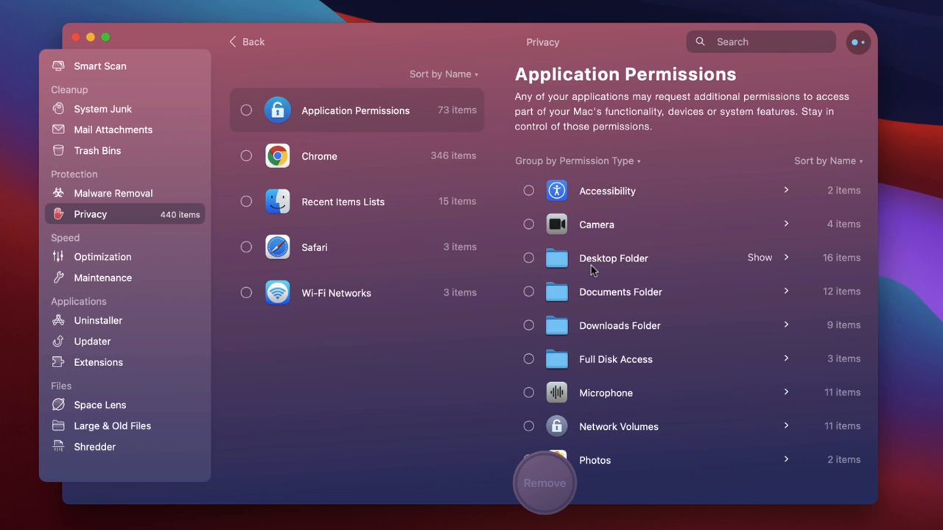
{"action": "mouse_move", "coordinate": [571, 225]}
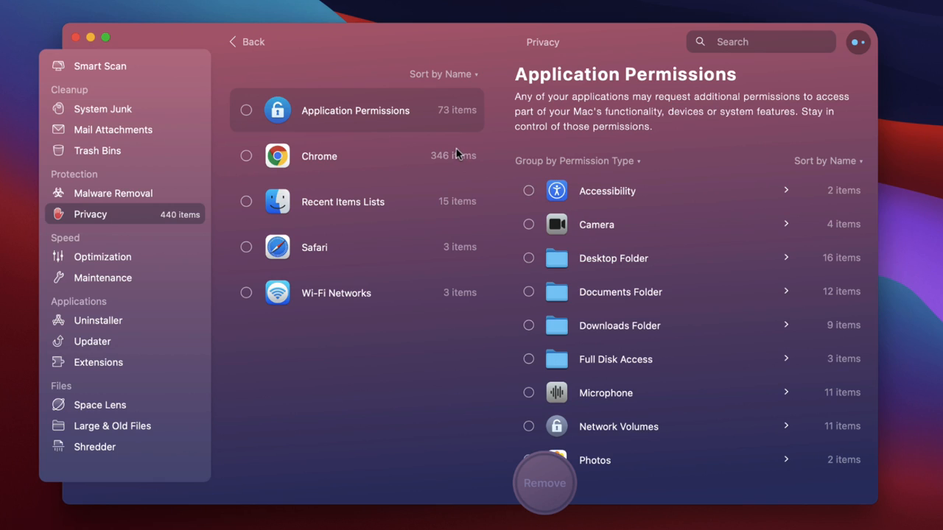
{"action": "mouse_move", "coordinate": [326, 249]}
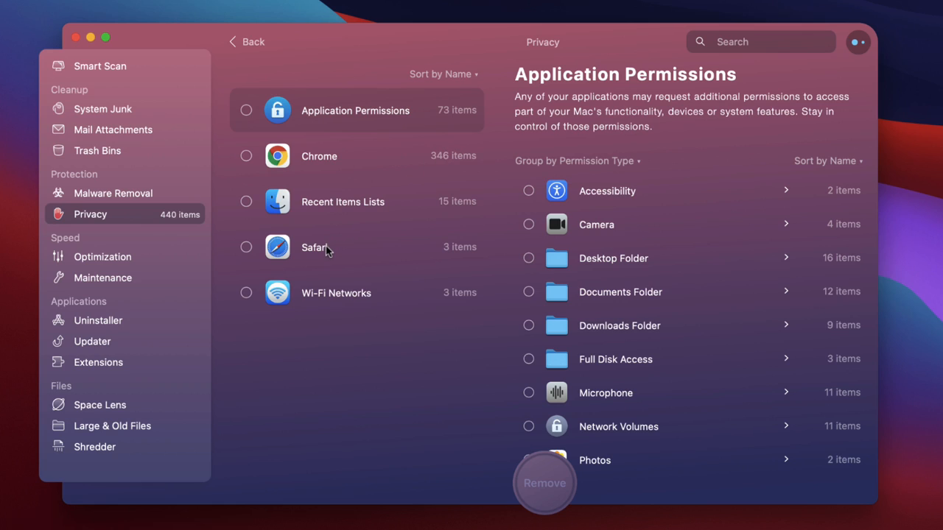
Step: Leave the Safari privacy details and list all 20 Optimization login items and launch agents
{"action": "left_click", "coordinate": [314, 246]}
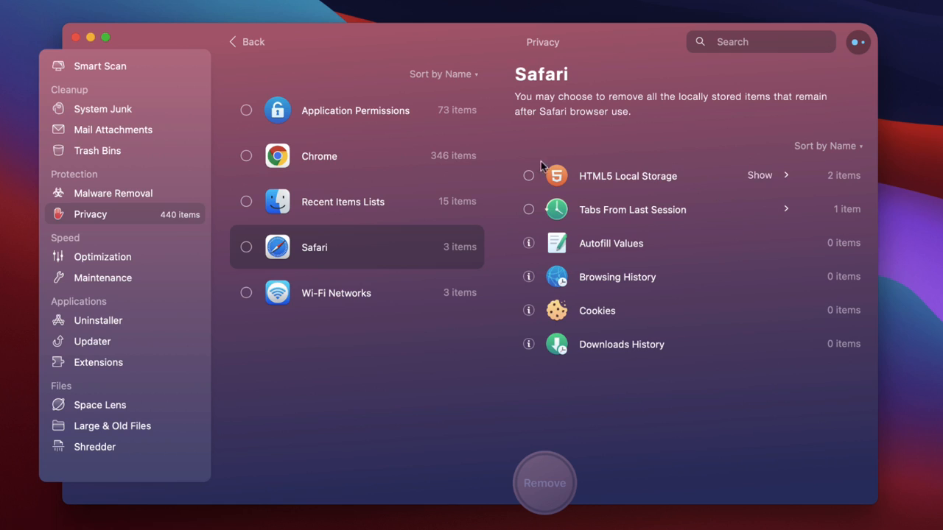
{"action": "mouse_move", "coordinate": [574, 209]}
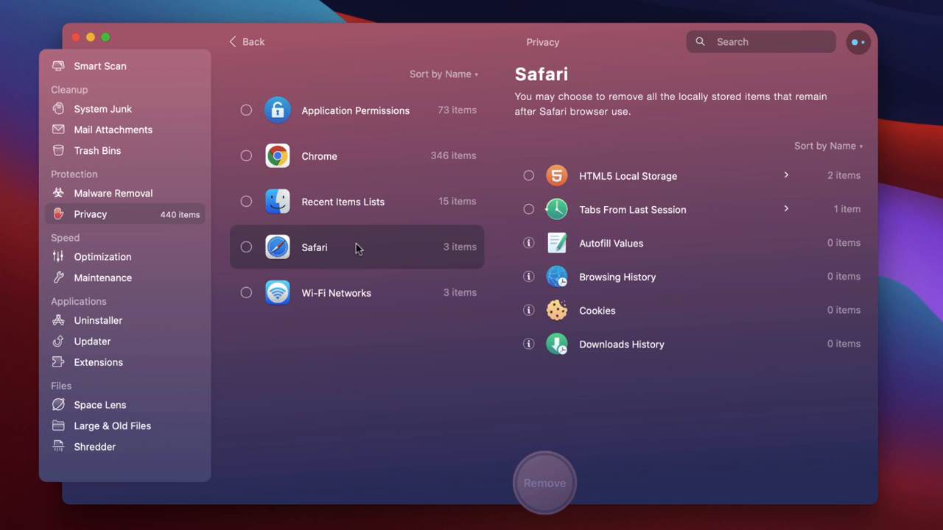
{"action": "mouse_move", "coordinate": [352, 247]}
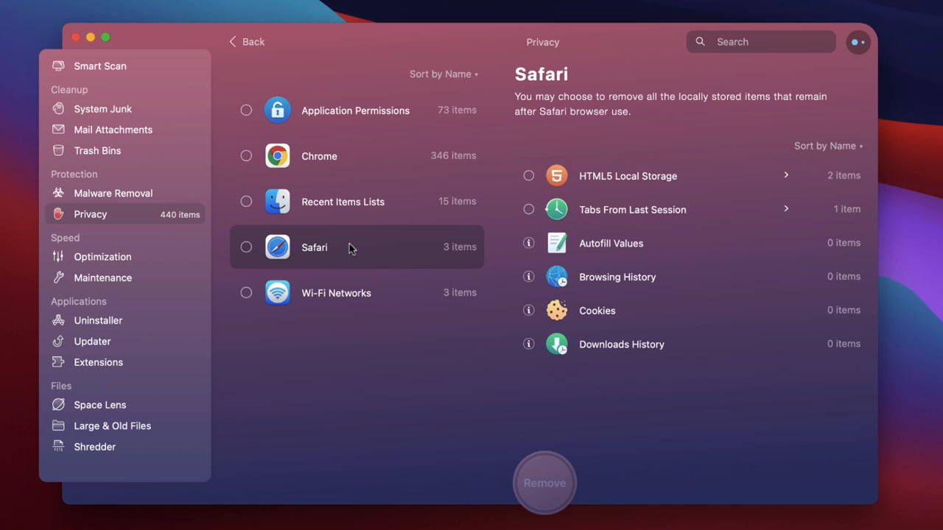
{"action": "mouse_move", "coordinate": [665, 241]}
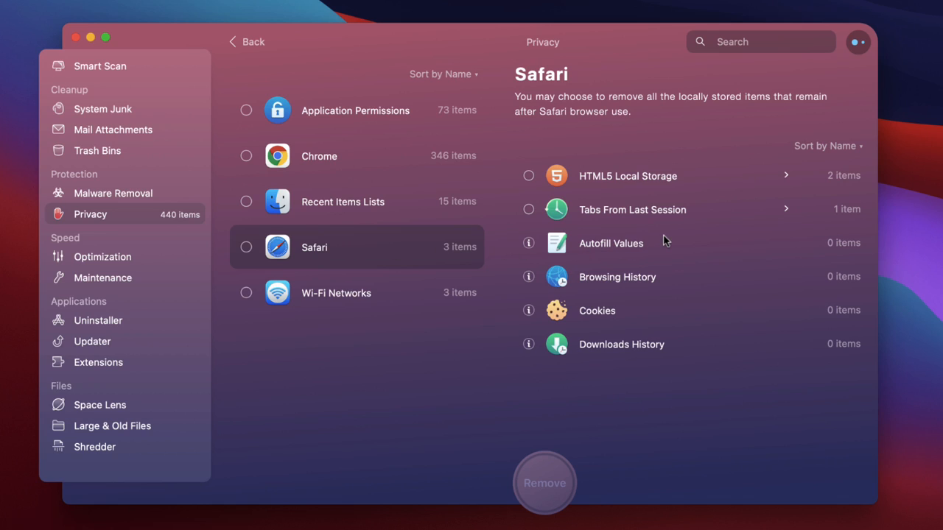
{"action": "mouse_move", "coordinate": [366, 247]}
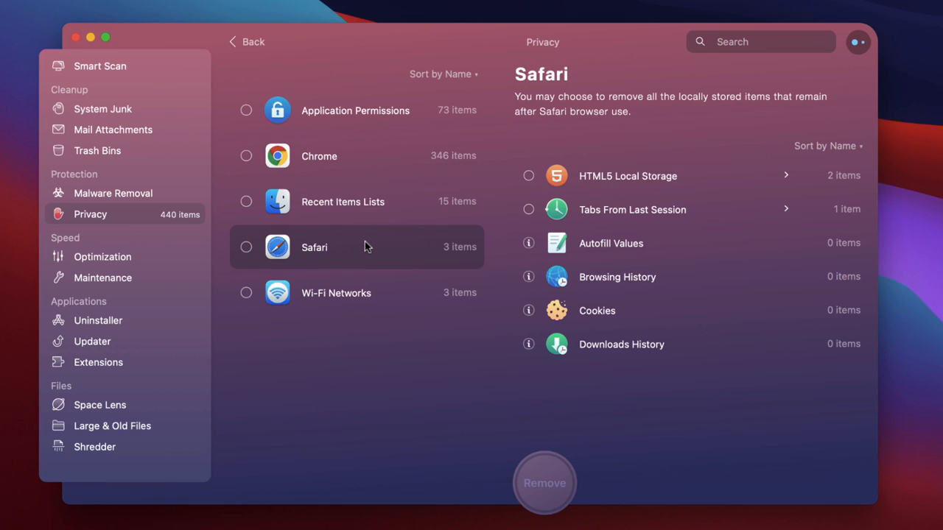
{"action": "mouse_move", "coordinate": [521, 231]}
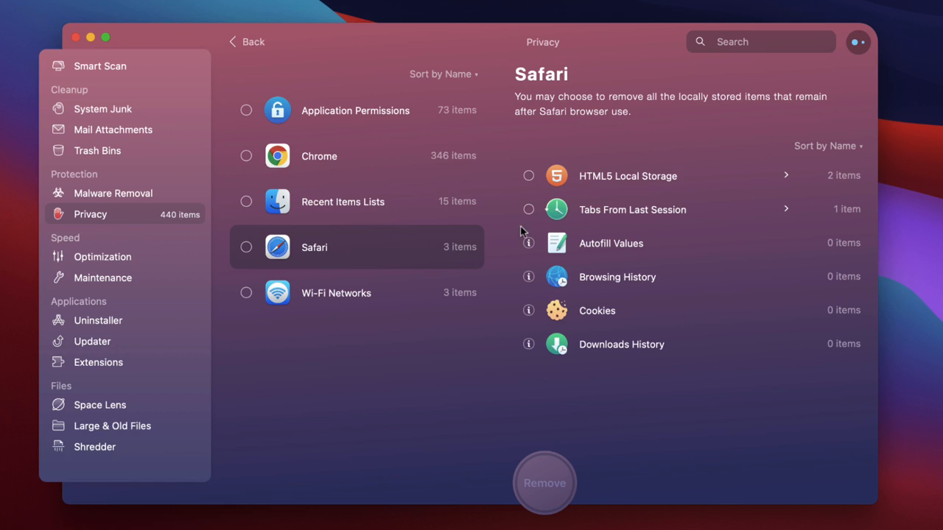
{"action": "mouse_move", "coordinate": [603, 347]}
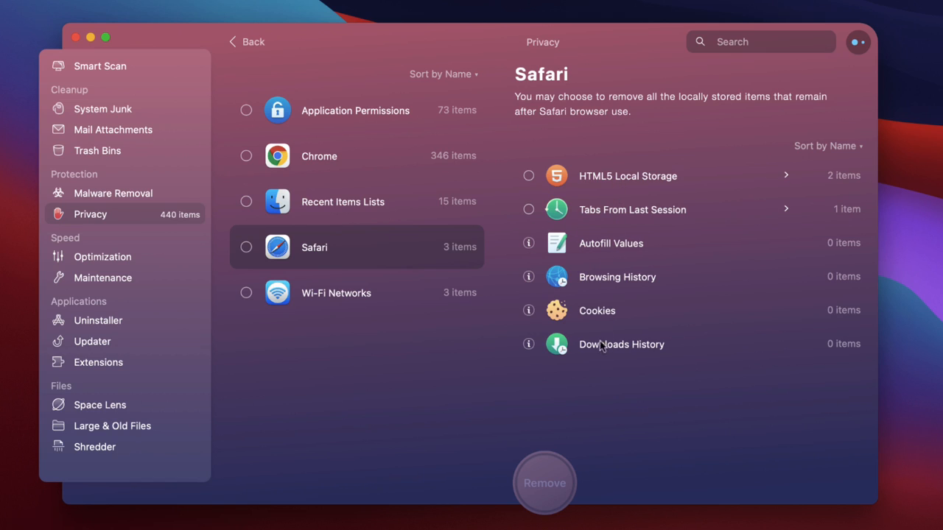
{"action": "mouse_move", "coordinate": [594, 371]}
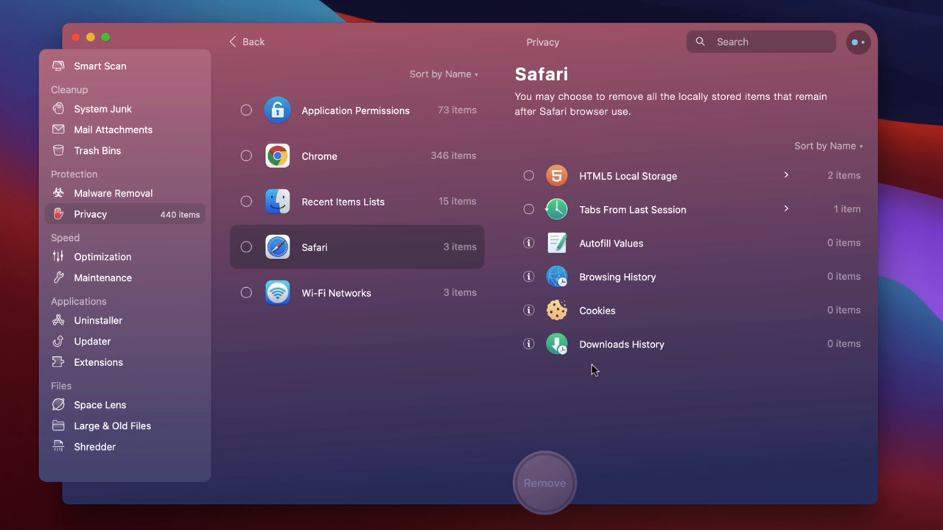
{"action": "mouse_move", "coordinate": [442, 334]}
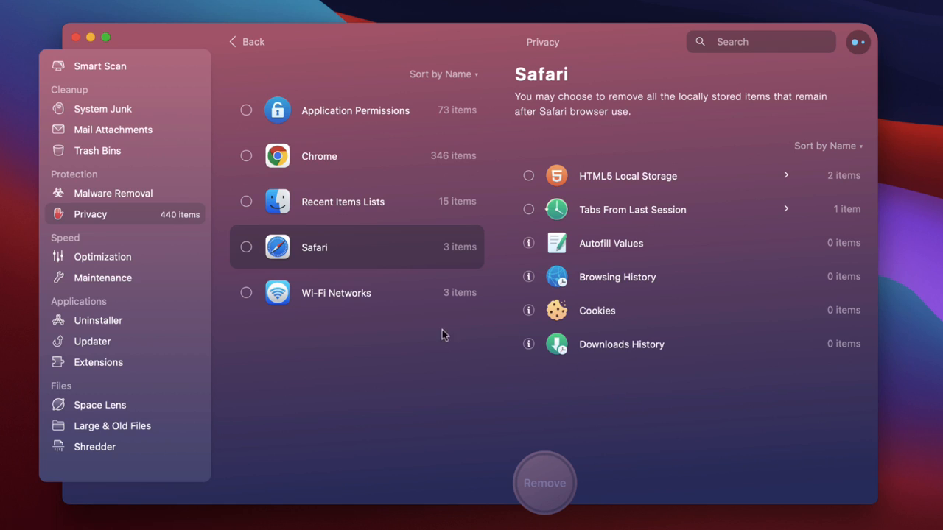
{"action": "mouse_move", "coordinate": [356, 334]}
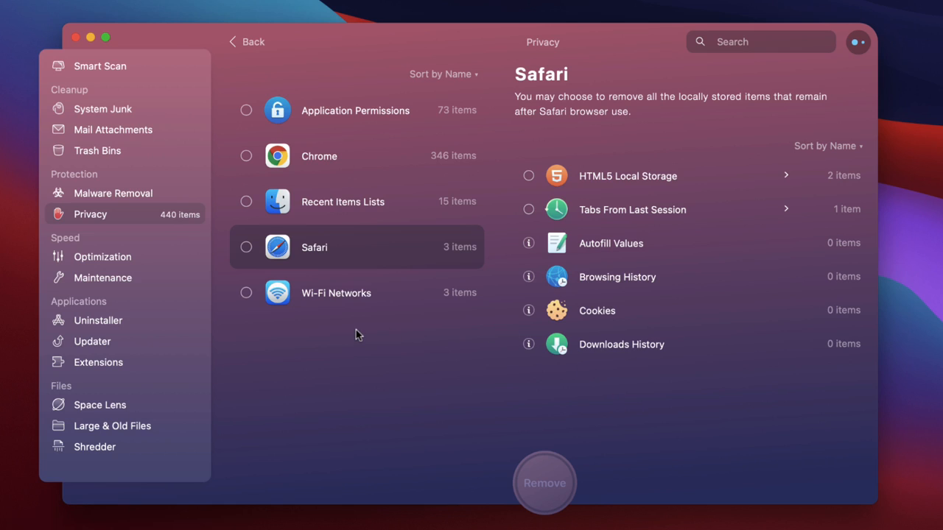
{"action": "left_click", "coordinate": [101, 256]}
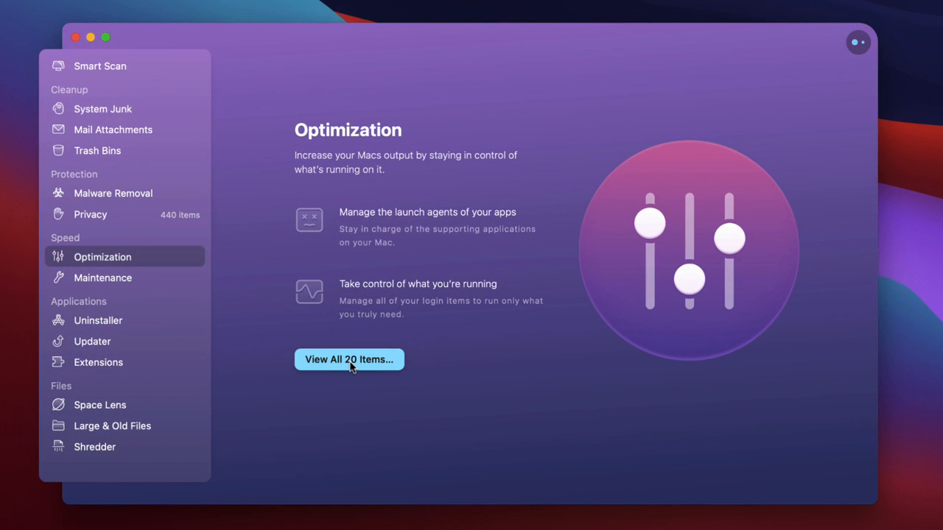
{"action": "left_click", "coordinate": [348, 360]}
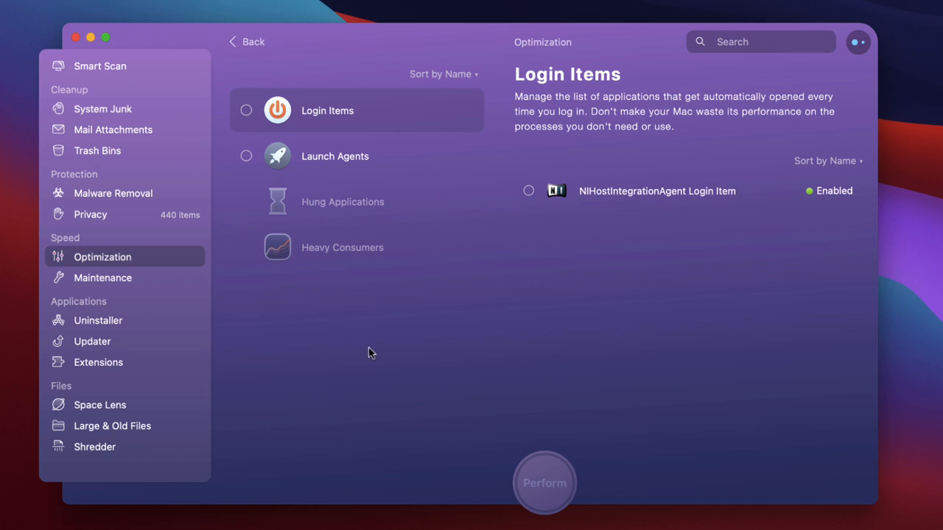
{"action": "mouse_move", "coordinate": [324, 160]}
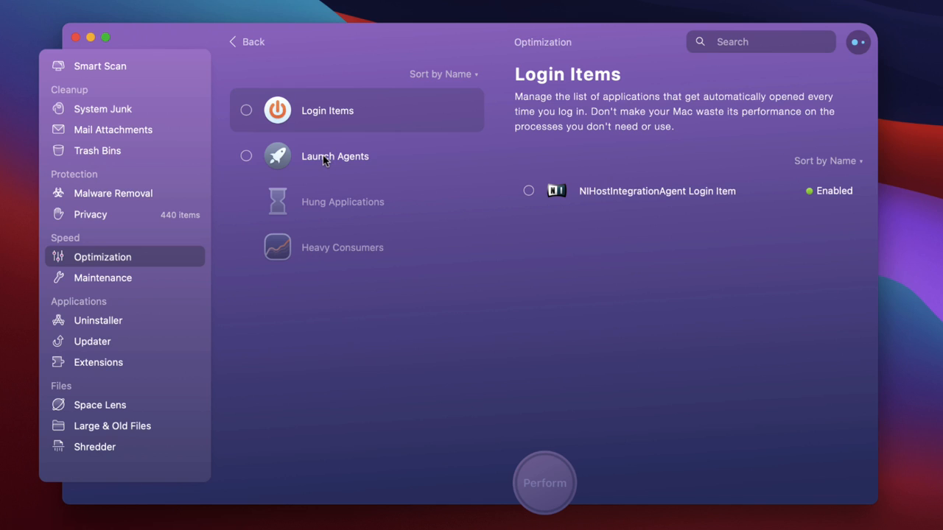
Step: Check each launch agent's Enabled/Disabled status, then bring up the Uninstaller's 63 applications
{"action": "left_click", "coordinate": [334, 156]}
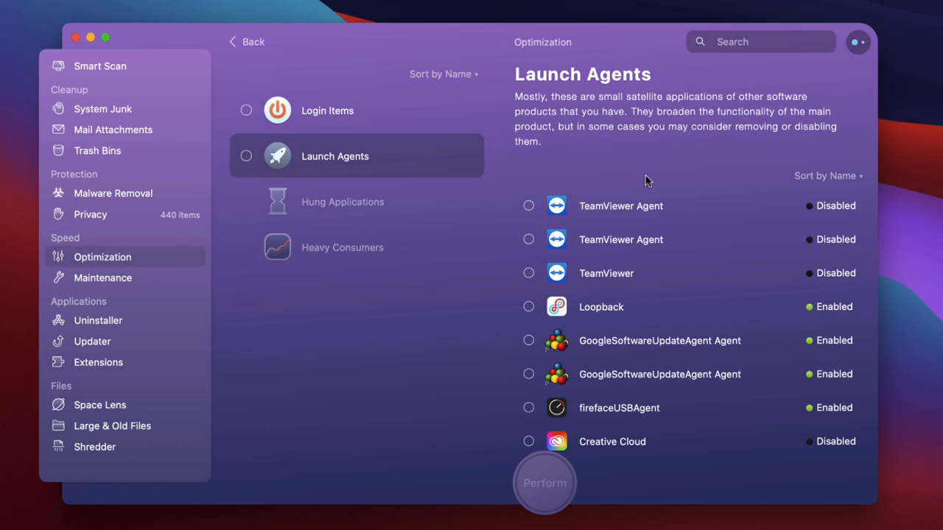
{"action": "mouse_move", "coordinate": [712, 288]}
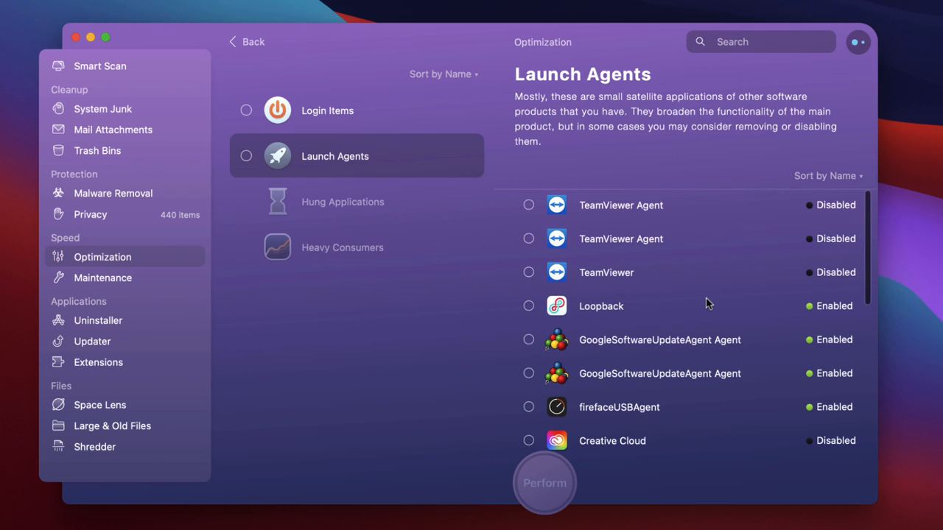
{"action": "scroll", "scroll_direction": "down", "scroll_amount": 3}
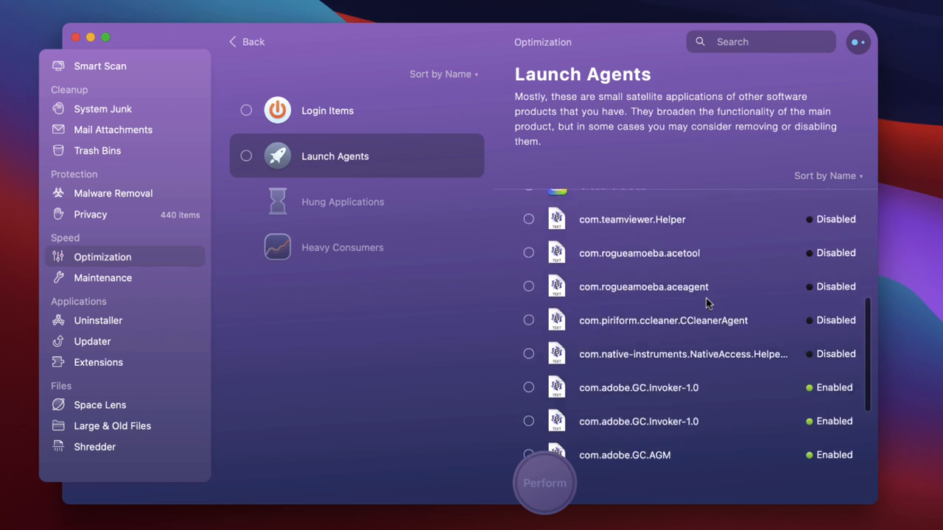
{"action": "scroll", "scroll_direction": "down", "scroll_amount": 3}
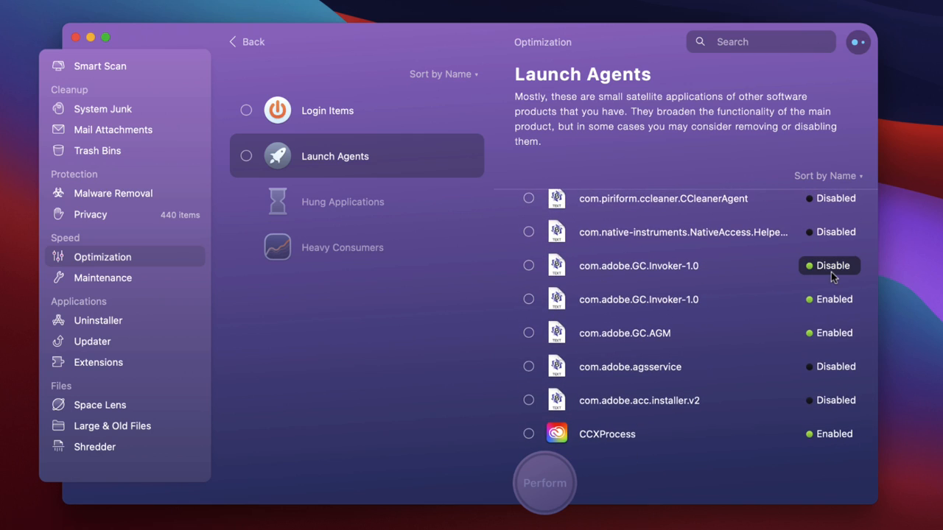
{"action": "left_click", "coordinate": [830, 265]}
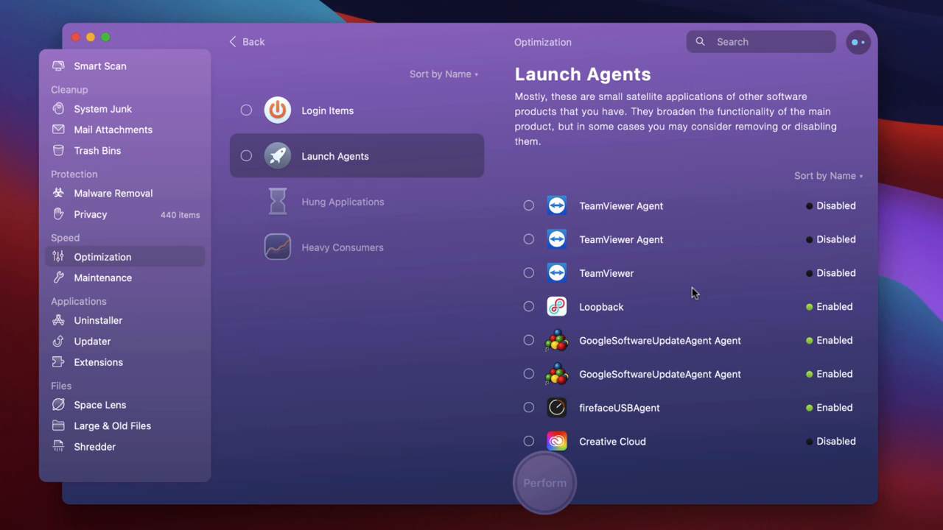
{"action": "mouse_move", "coordinate": [692, 349]}
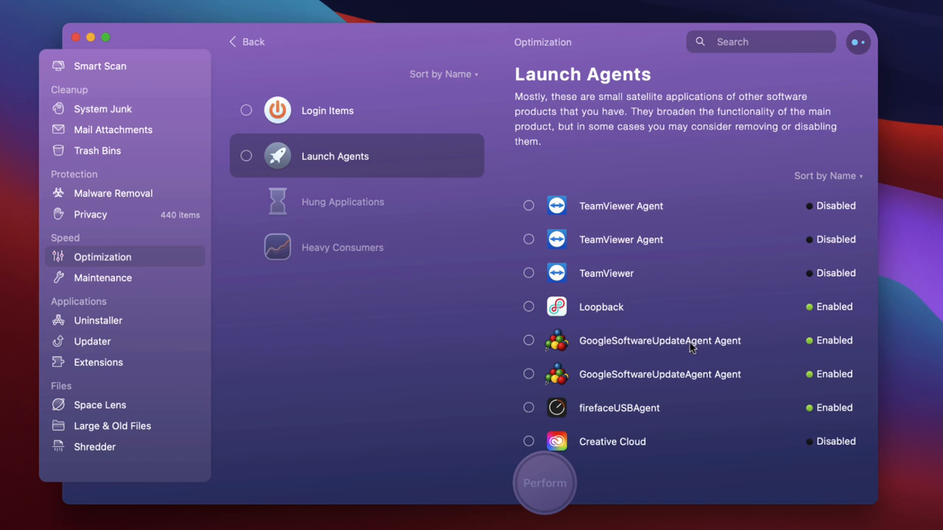
{"action": "scroll", "scroll_direction": "down", "scroll_amount": 3}
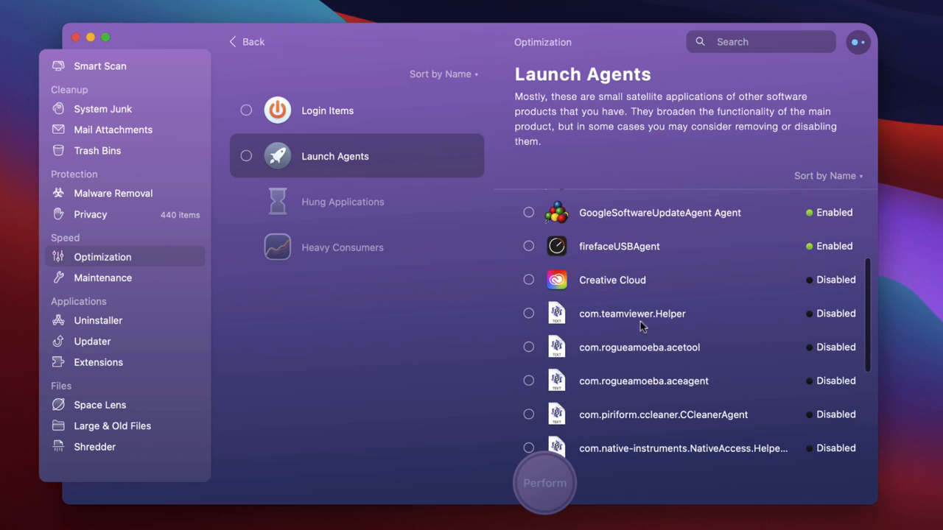
{"action": "scroll", "scroll_direction": "down", "scroll_amount": 3}
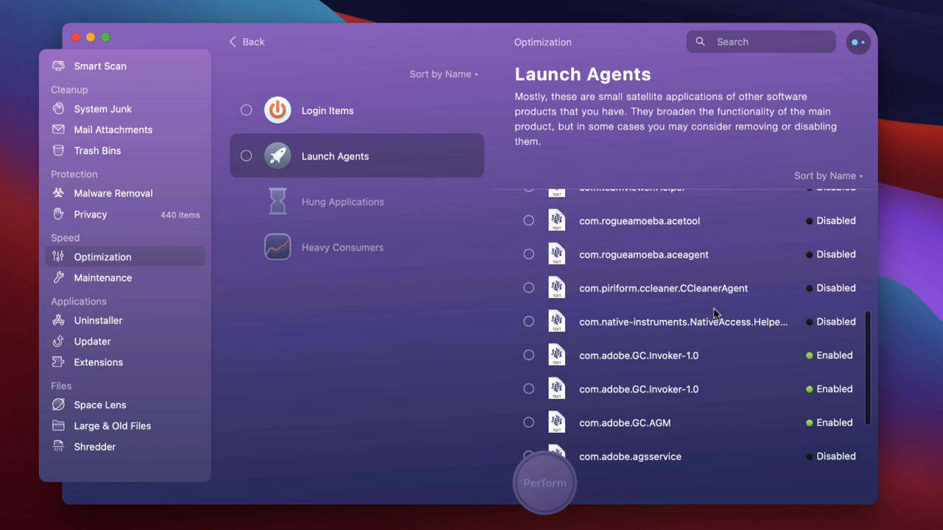
{"action": "scroll", "scroll_direction": "down", "scroll_amount": 3}
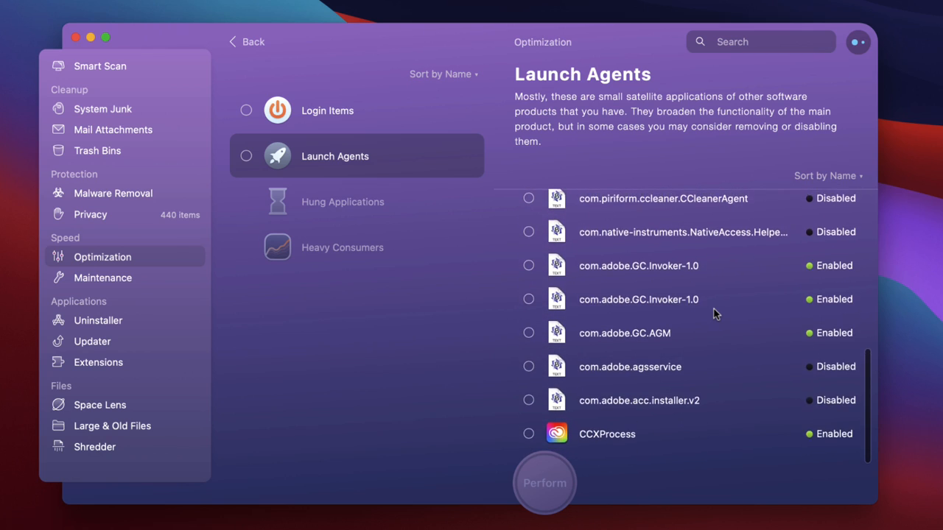
{"action": "scroll", "scroll_direction": "down", "scroll_amount": 3}
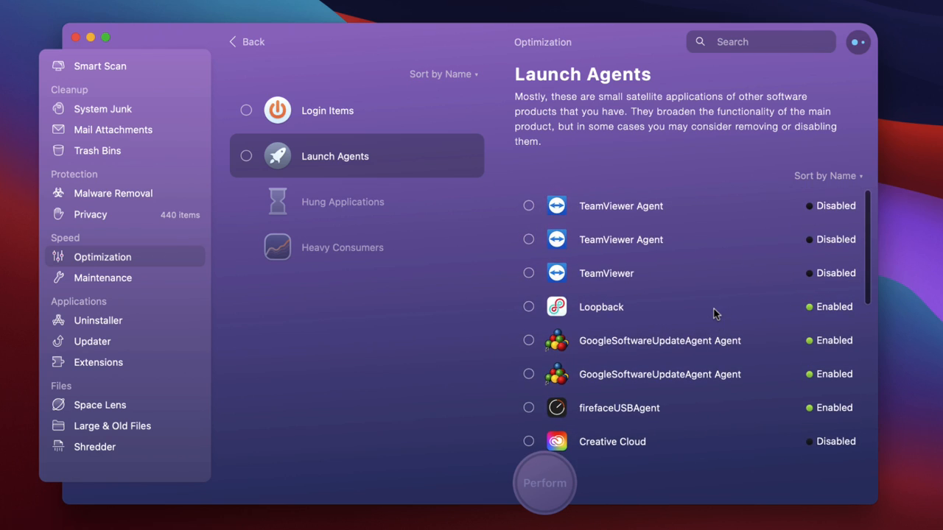
{"action": "mouse_move", "coordinate": [686, 309]}
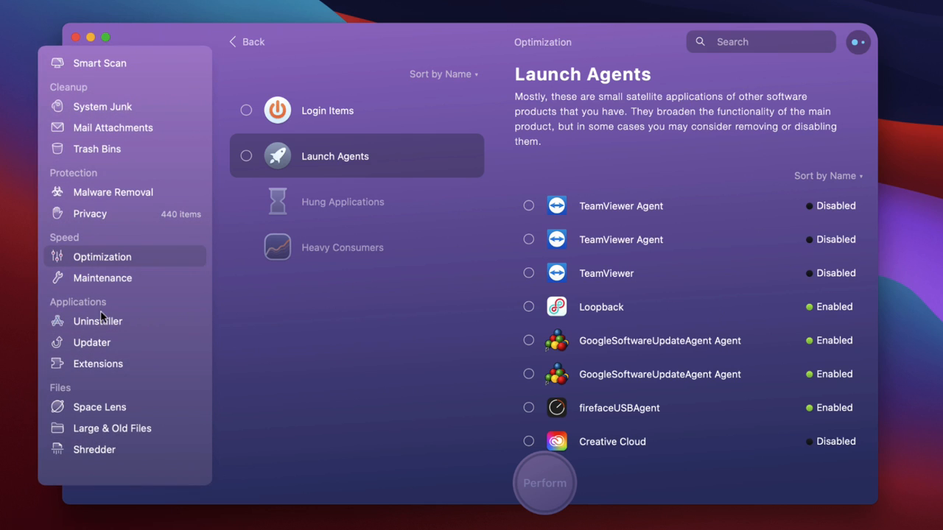
{"action": "mouse_move", "coordinate": [97, 321]}
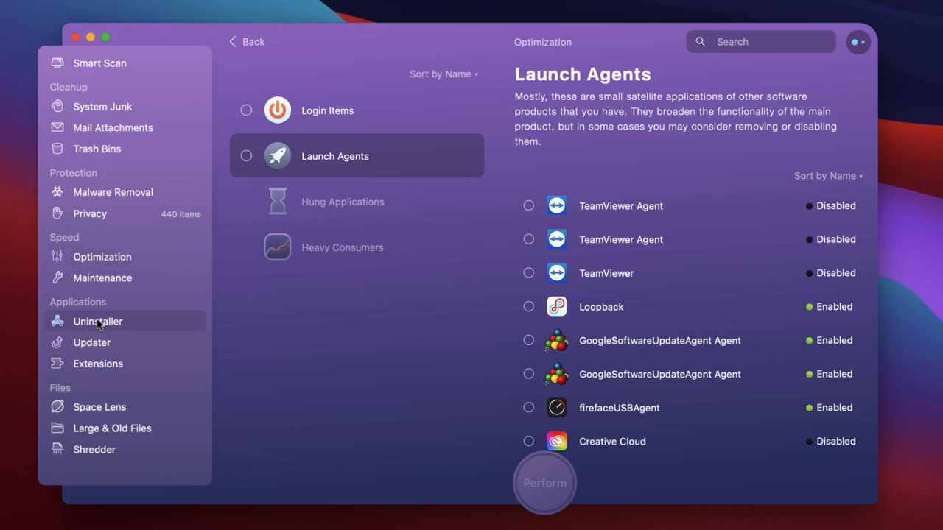
{"action": "left_click", "coordinate": [97, 321]}
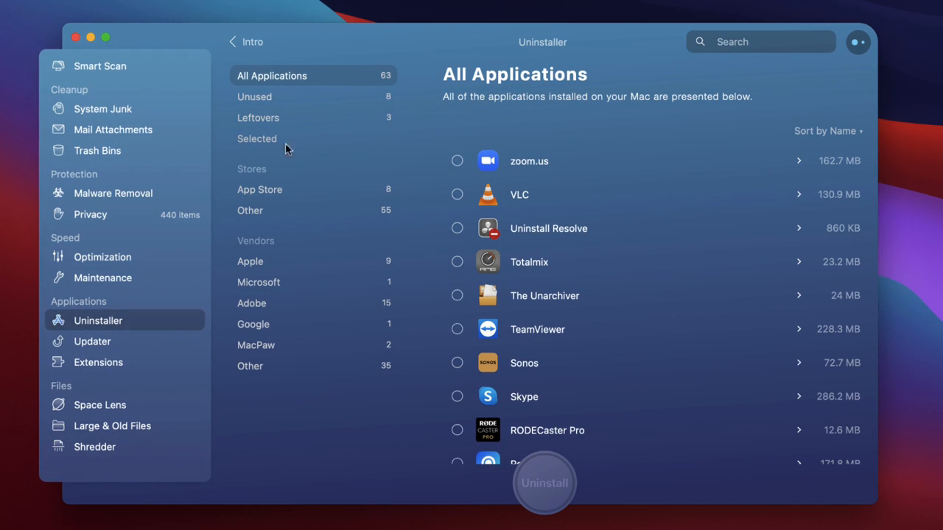
{"action": "mouse_move", "coordinate": [638, 269]}
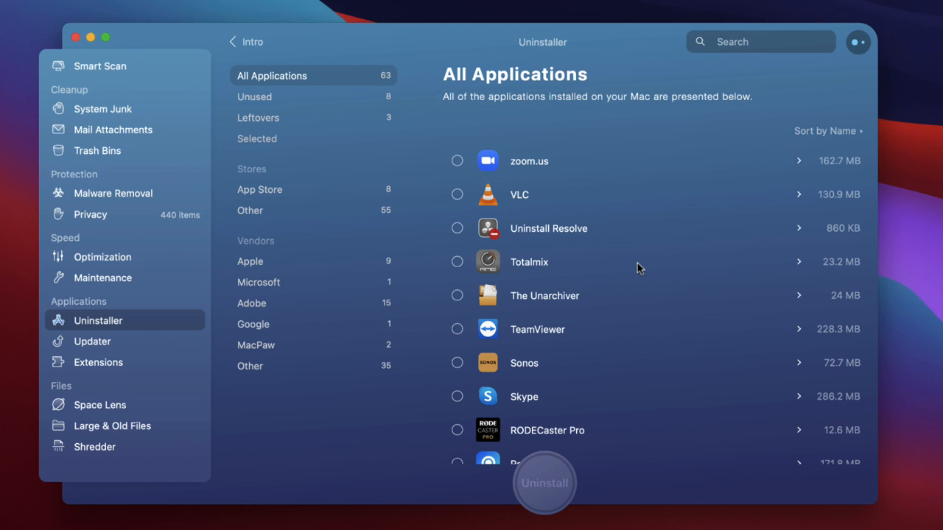
{"action": "mouse_move", "coordinate": [592, 199]}
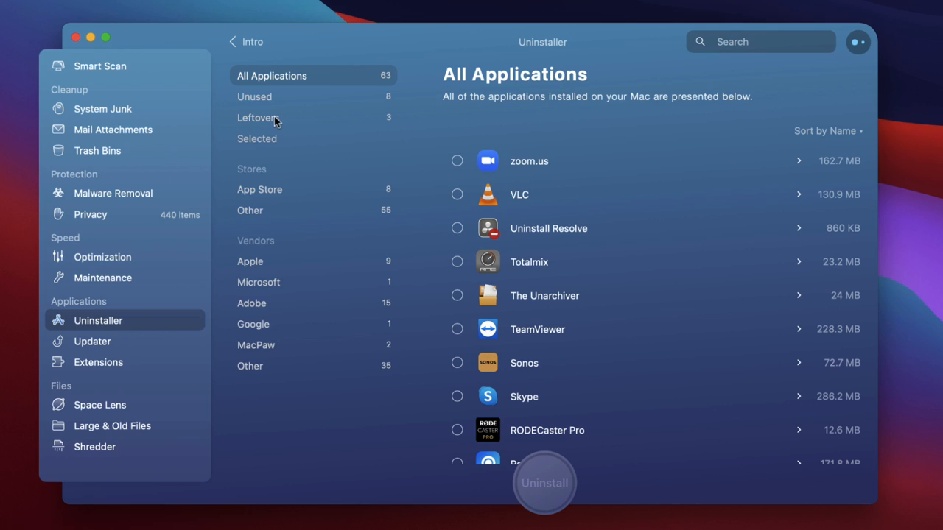
Step: Remove the SenaBluetoothDeviceManager and MacKeeper leftovers, freeing 4.7 MB, and return to apps
{"action": "left_click", "coordinate": [258, 117]}
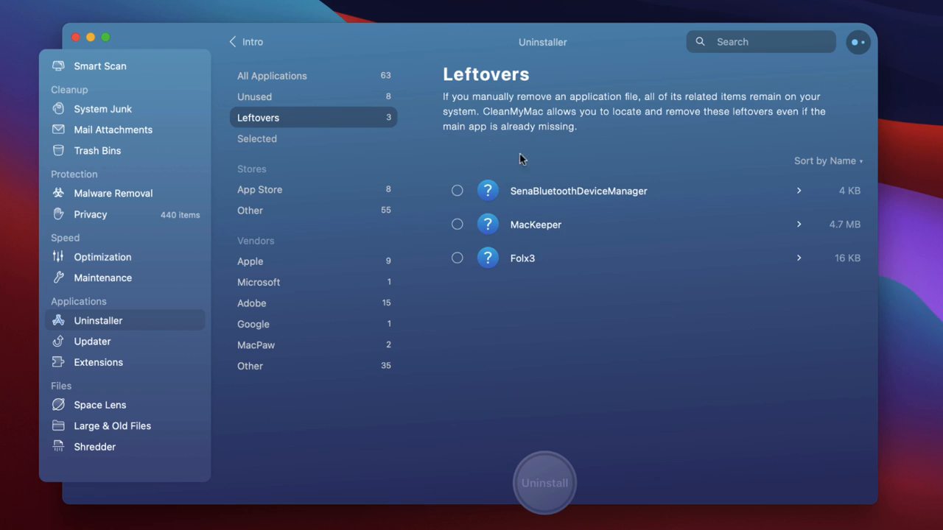
{"action": "mouse_move", "coordinate": [604, 214]}
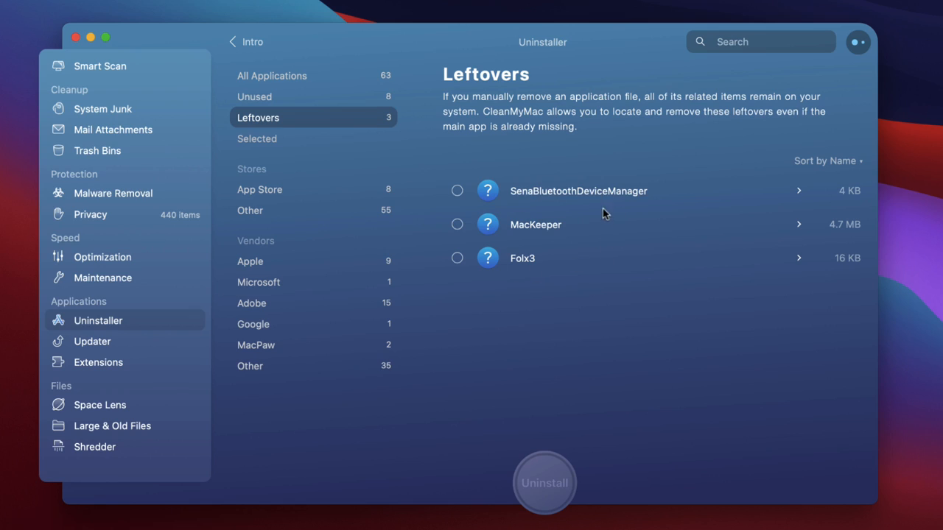
{"action": "mouse_move", "coordinate": [566, 199]}
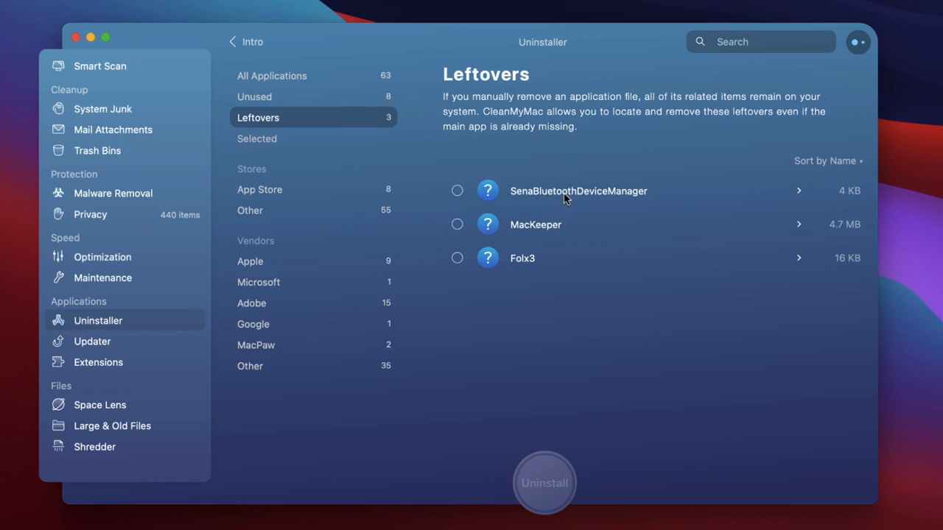
{"action": "mouse_move", "coordinate": [509, 191]}
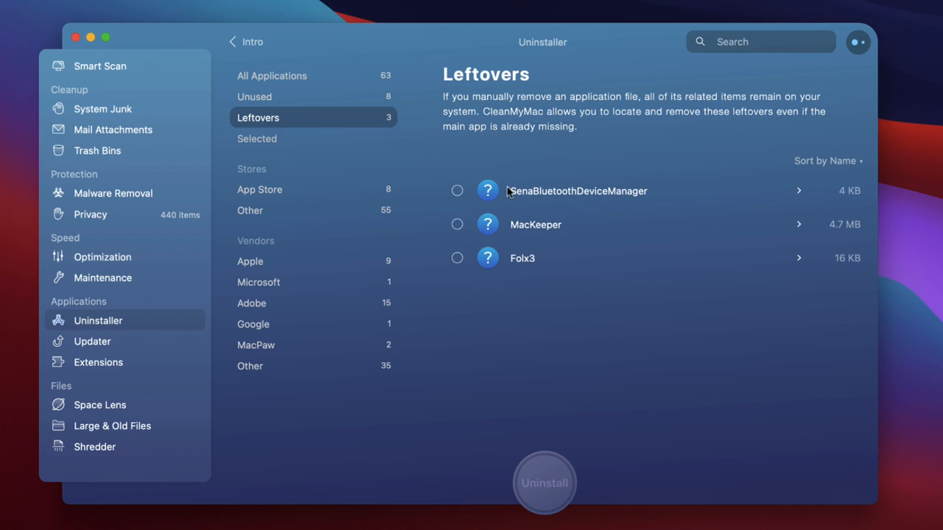
{"action": "left_click", "coordinate": [457, 190]}
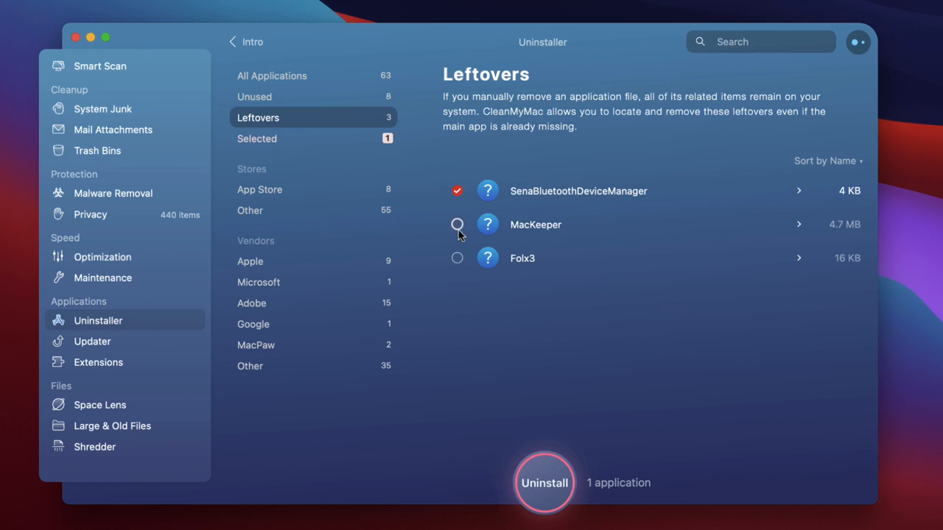
{"action": "left_click", "coordinate": [544, 482]}
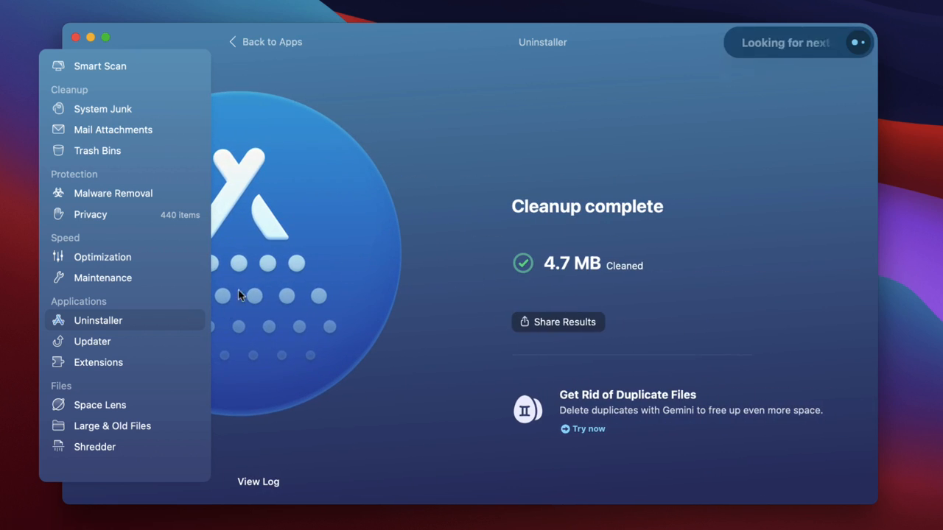
{"action": "left_click", "coordinate": [98, 319]}
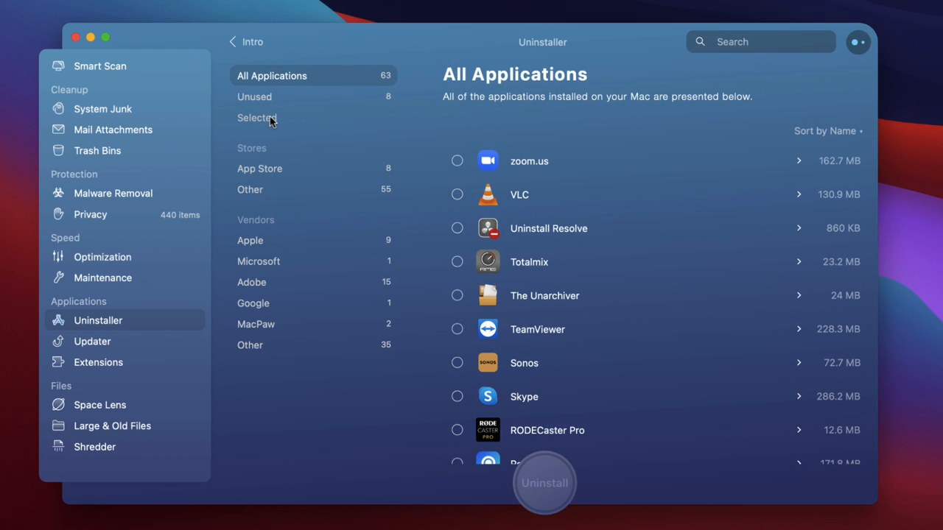
Step: Return to all installed applications and sort the list by name in ascending order
{"action": "left_click", "coordinate": [257, 117]}
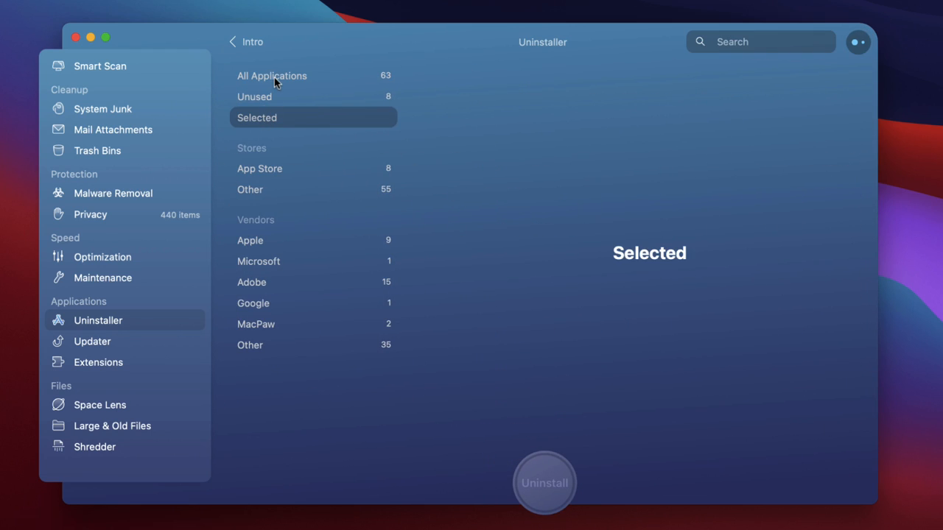
{"action": "left_click", "coordinate": [272, 75]}
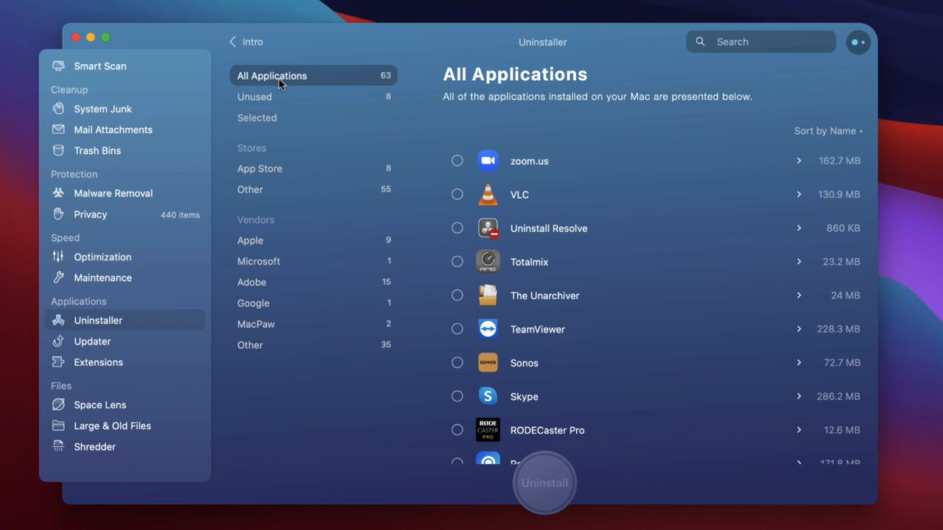
{"action": "scroll", "scroll_direction": "down", "scroll_amount": 3}
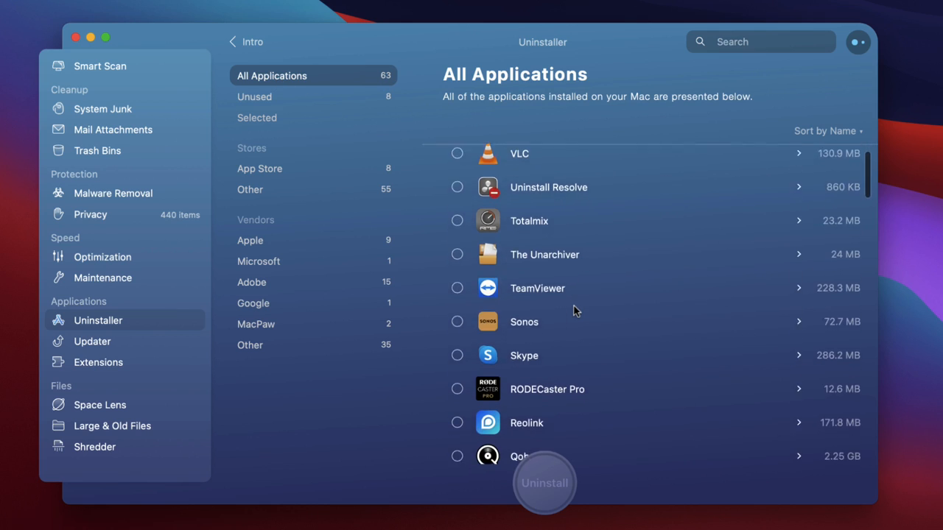
{"action": "scroll", "scroll_direction": "down", "scroll_amount": 3}
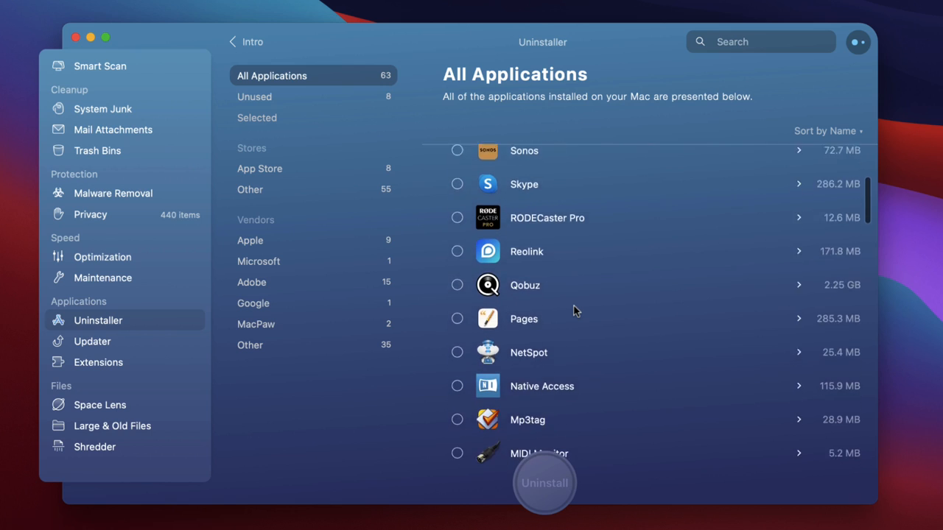
{"action": "left_click", "coordinate": [825, 131]}
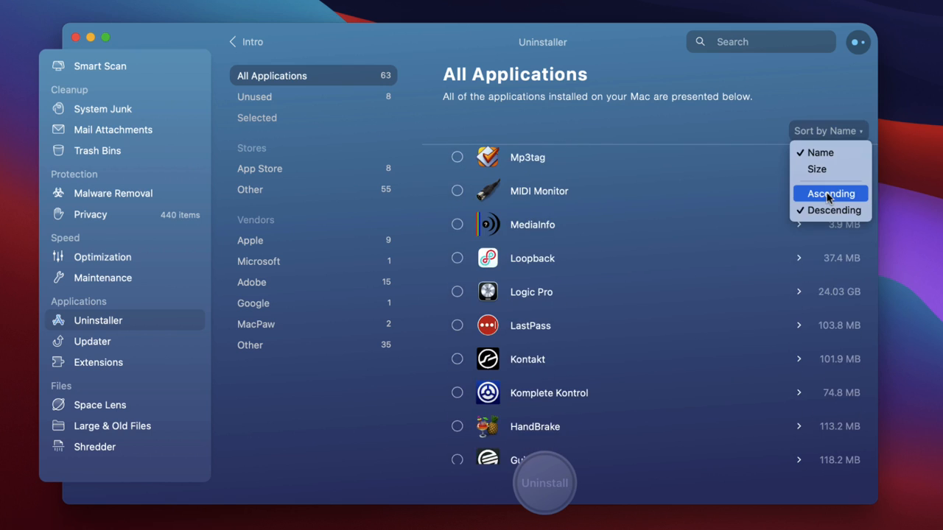
{"action": "left_click", "coordinate": [831, 193]}
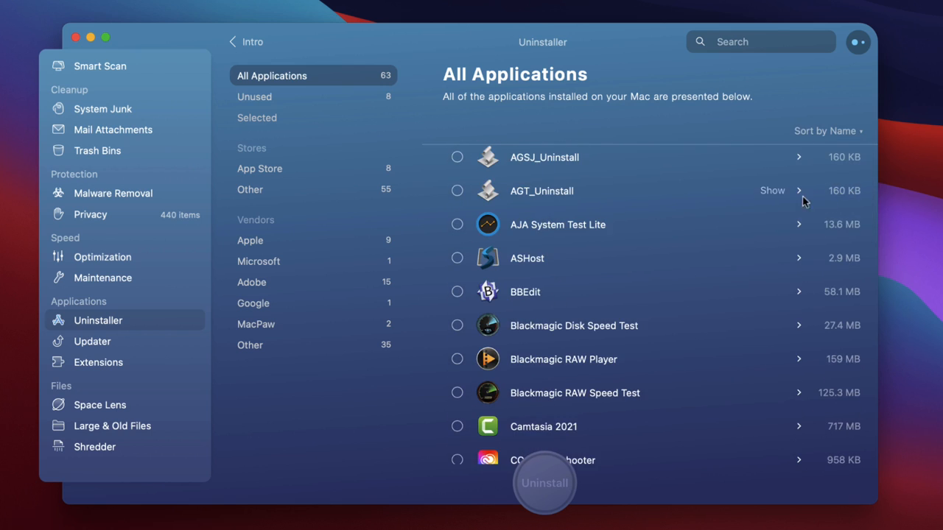
{"action": "mouse_move", "coordinate": [556, 226]}
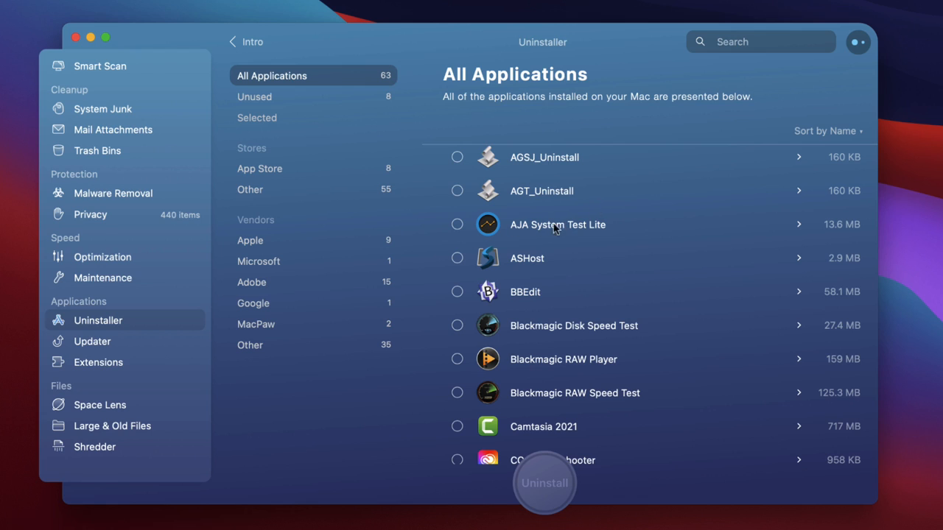
Step: Uninstall AJA System Test Lite, freeing 13.6 MB and leaving 62 applications
{"action": "left_click", "coordinate": [457, 225]}
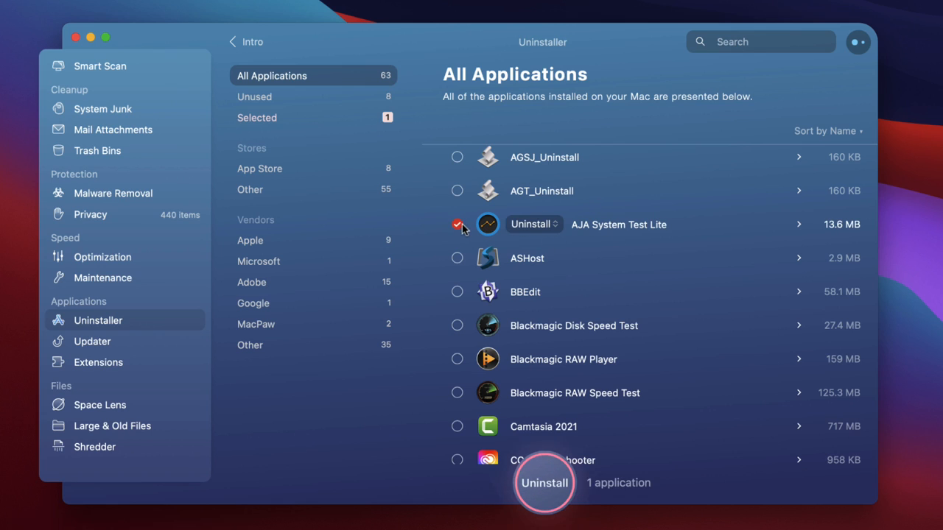
{"action": "left_click", "coordinate": [545, 483]}
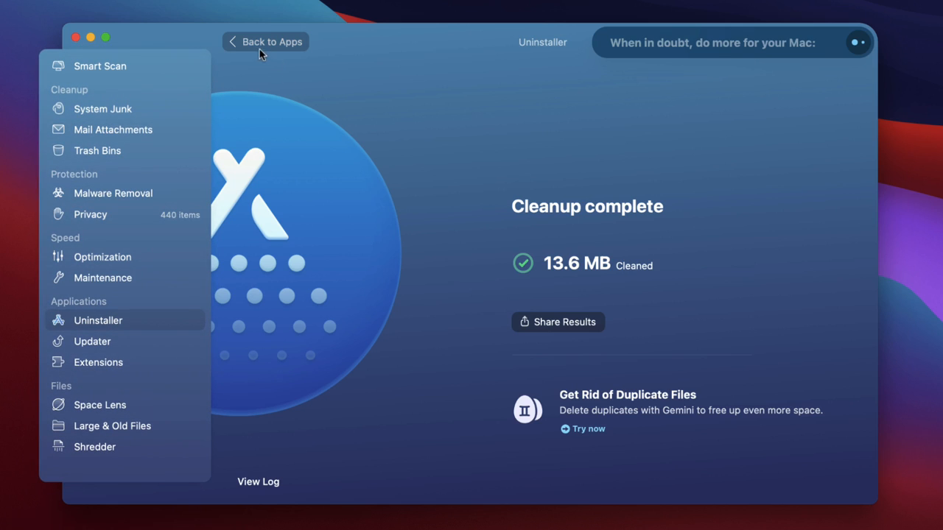
{"action": "left_click", "coordinate": [98, 320]}
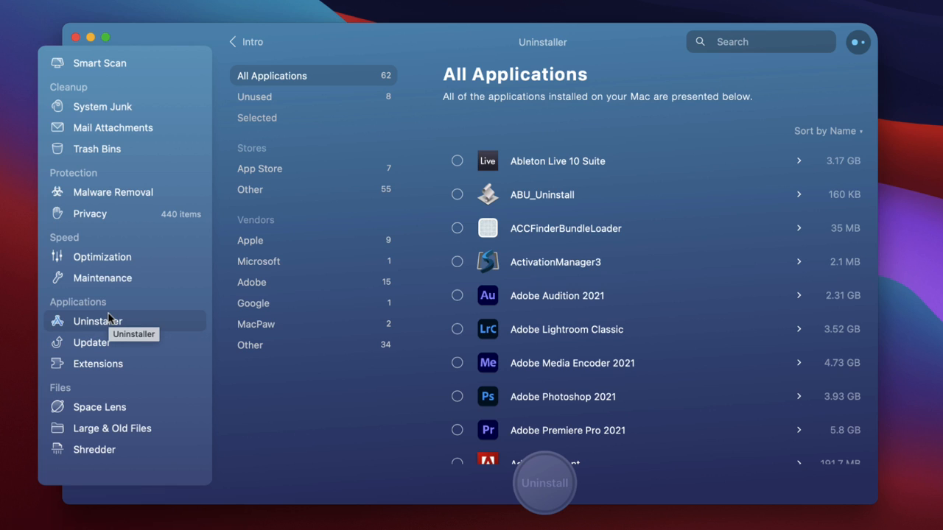
{"action": "mouse_move", "coordinate": [92, 343]}
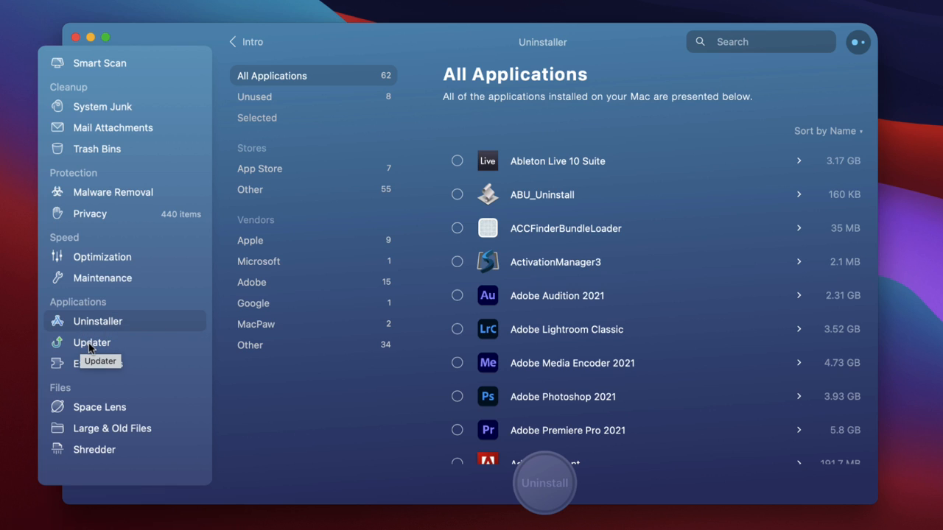
Step: Open the Updater and confirm all of the Mac's software is already up to date
{"action": "left_click", "coordinate": [92, 342]}
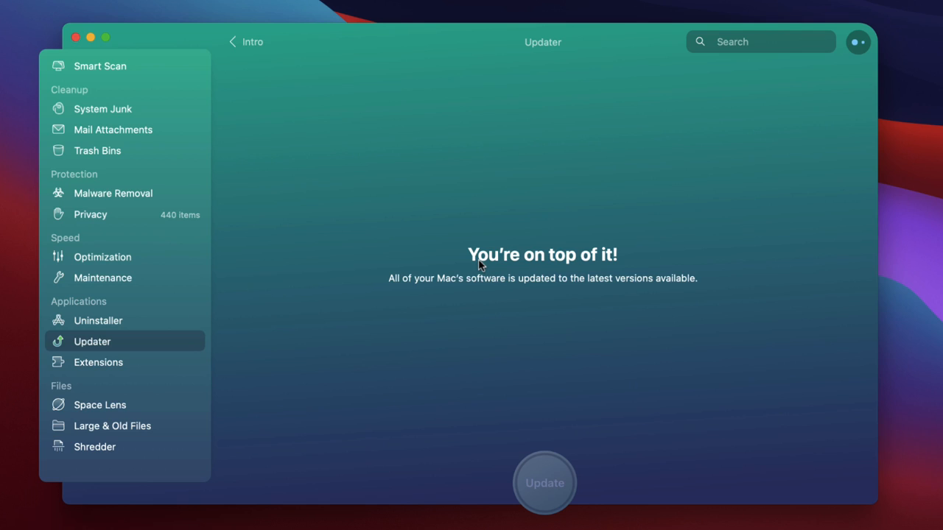
{"action": "mouse_move", "coordinate": [338, 193]}
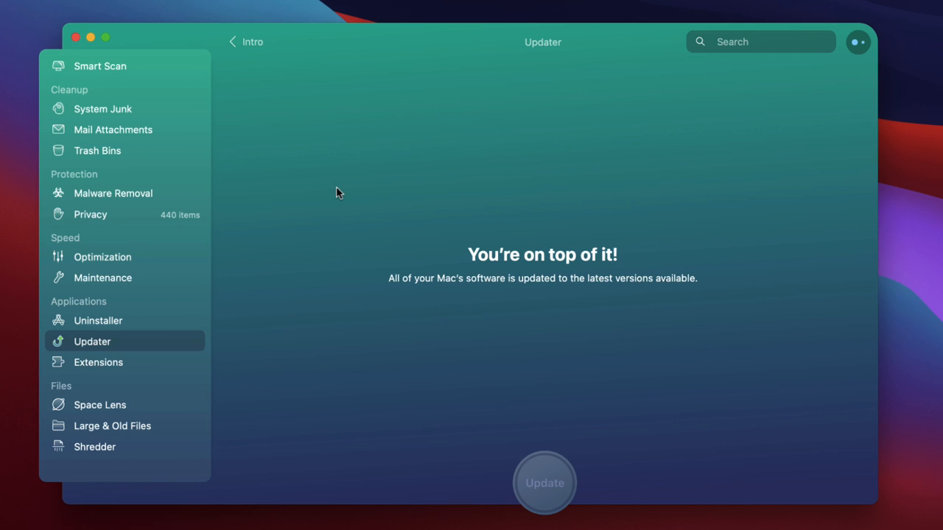
{"action": "mouse_move", "coordinate": [376, 194]}
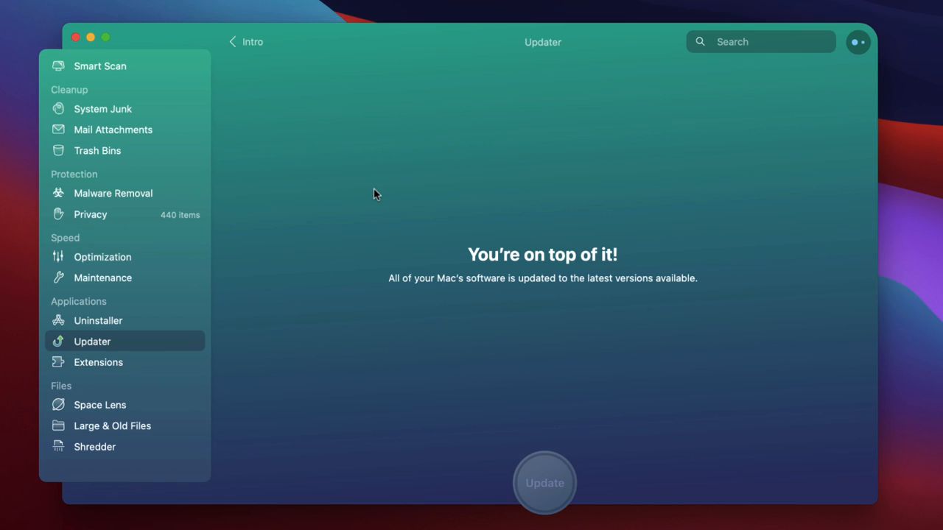